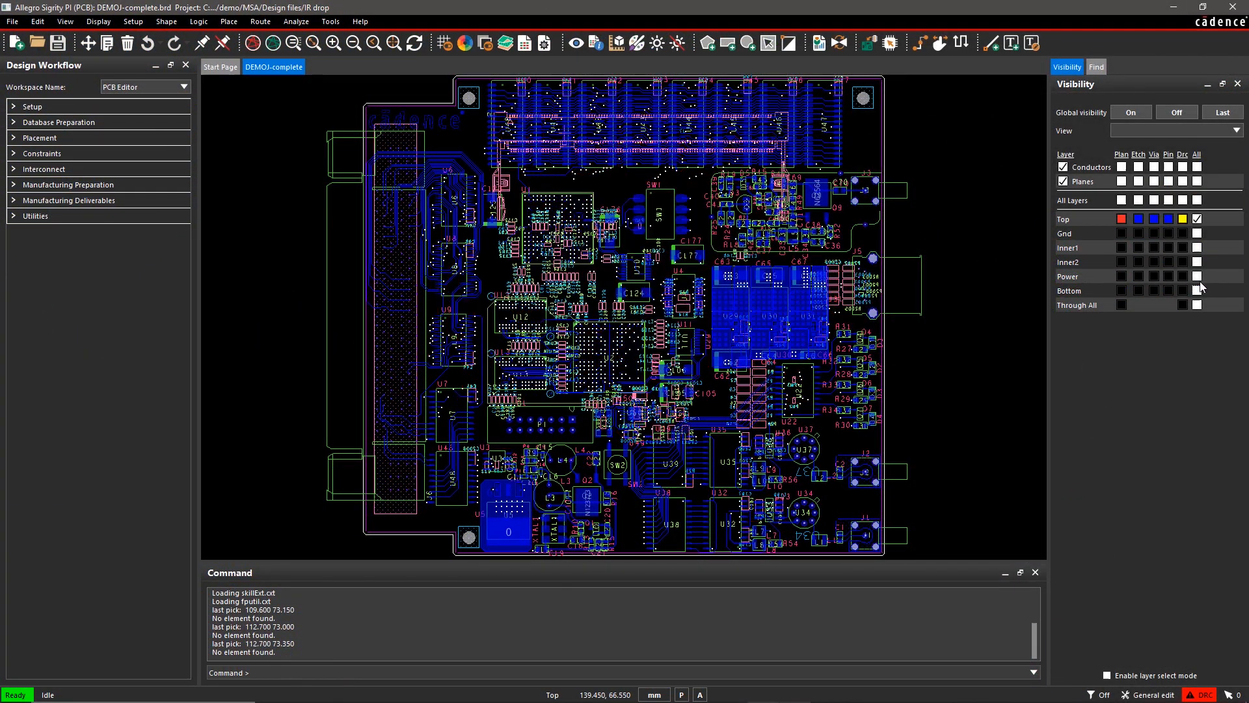
Make the Power layer visible and launch PowerDC from the Analyze menu
{"action": "left_click", "coordinate": [1198, 276]}
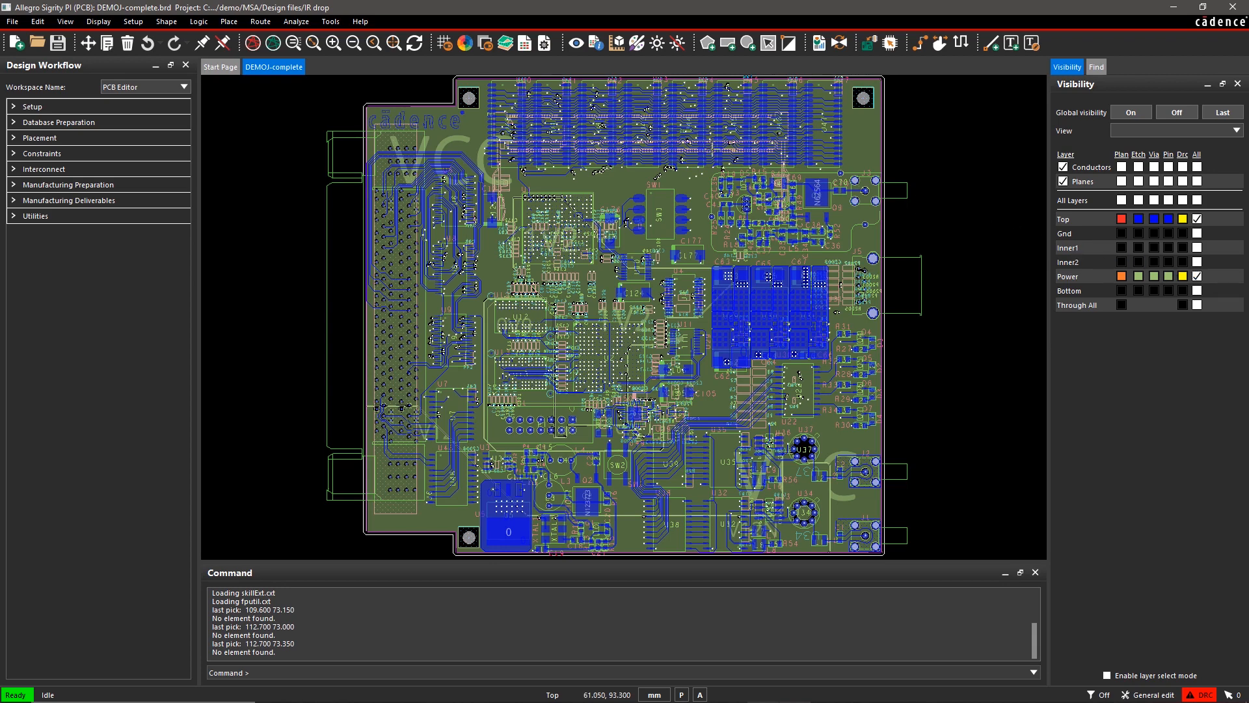
{"action": "left_click", "coordinate": [296, 21]}
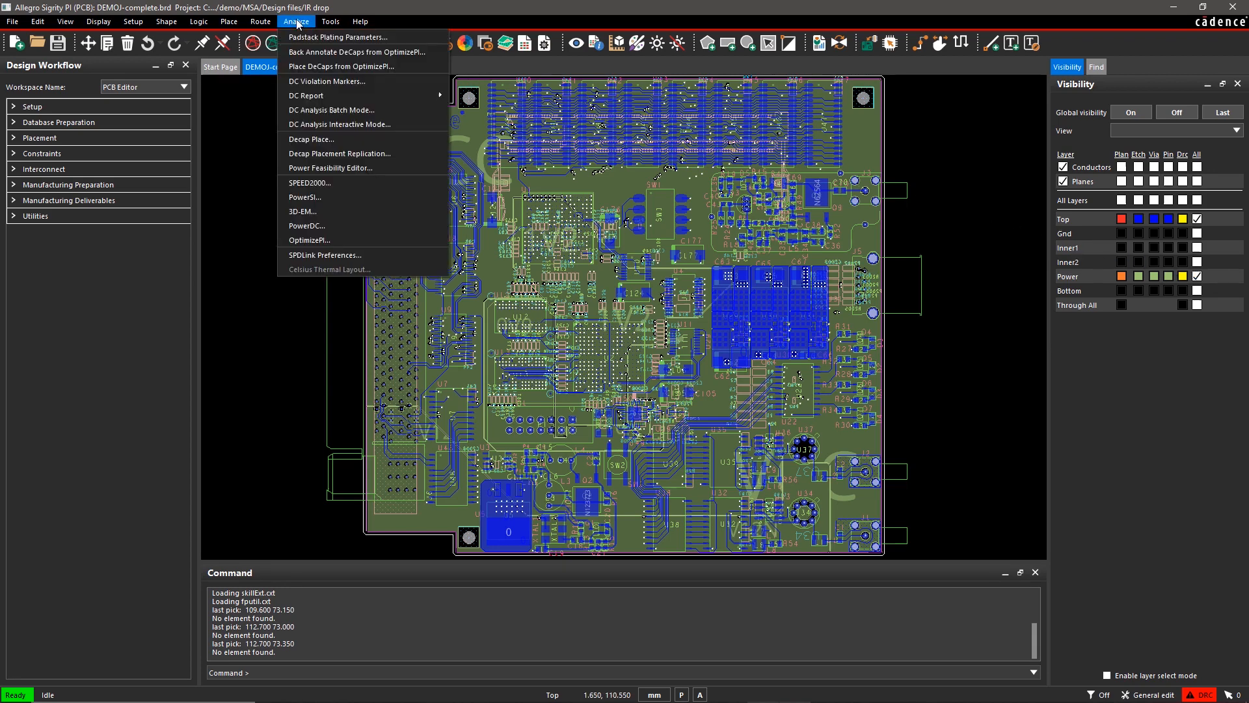
{"action": "mouse_move", "coordinate": [341, 36]}
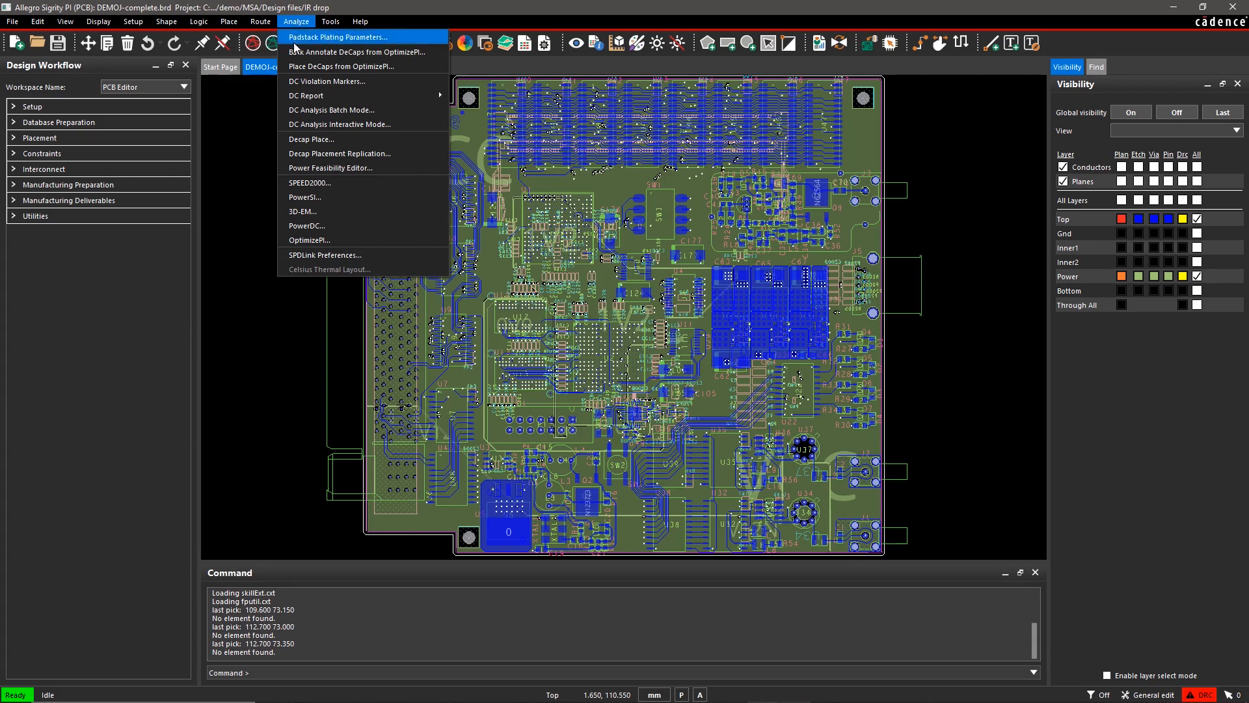
{"action": "mouse_move", "coordinate": [306, 198]}
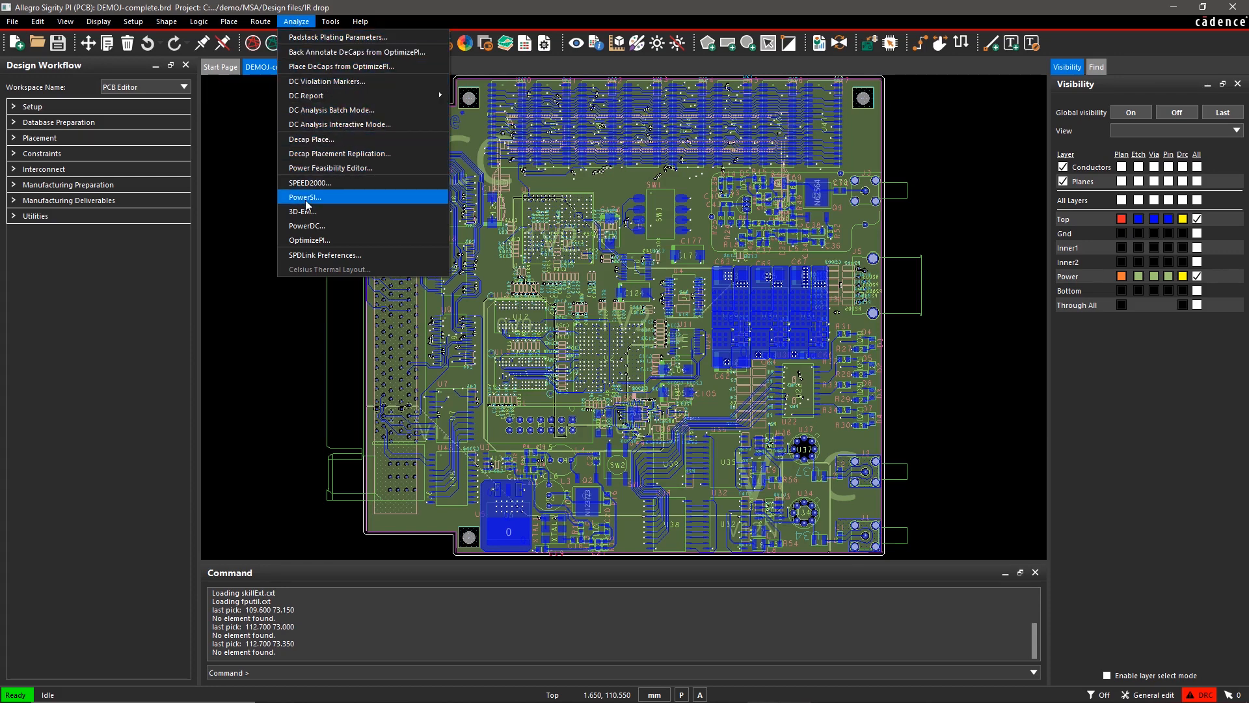
{"action": "mouse_move", "coordinate": [307, 227]}
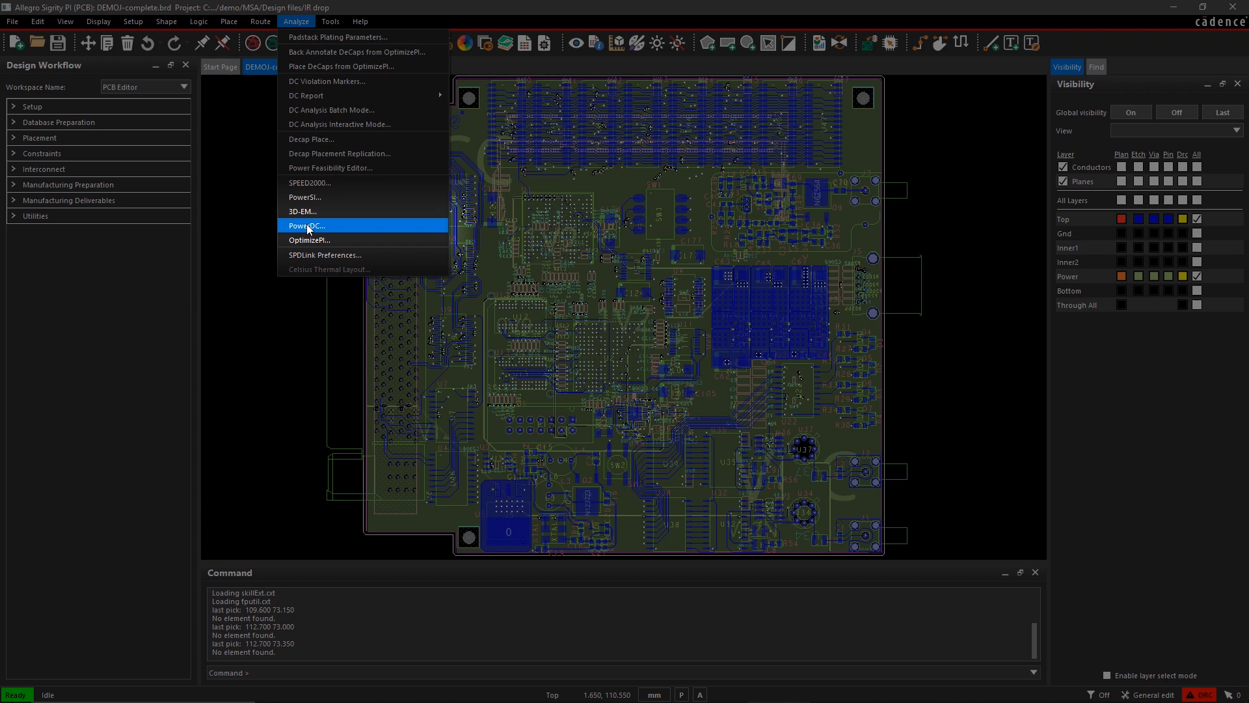
{"action": "left_click", "coordinate": [307, 225]}
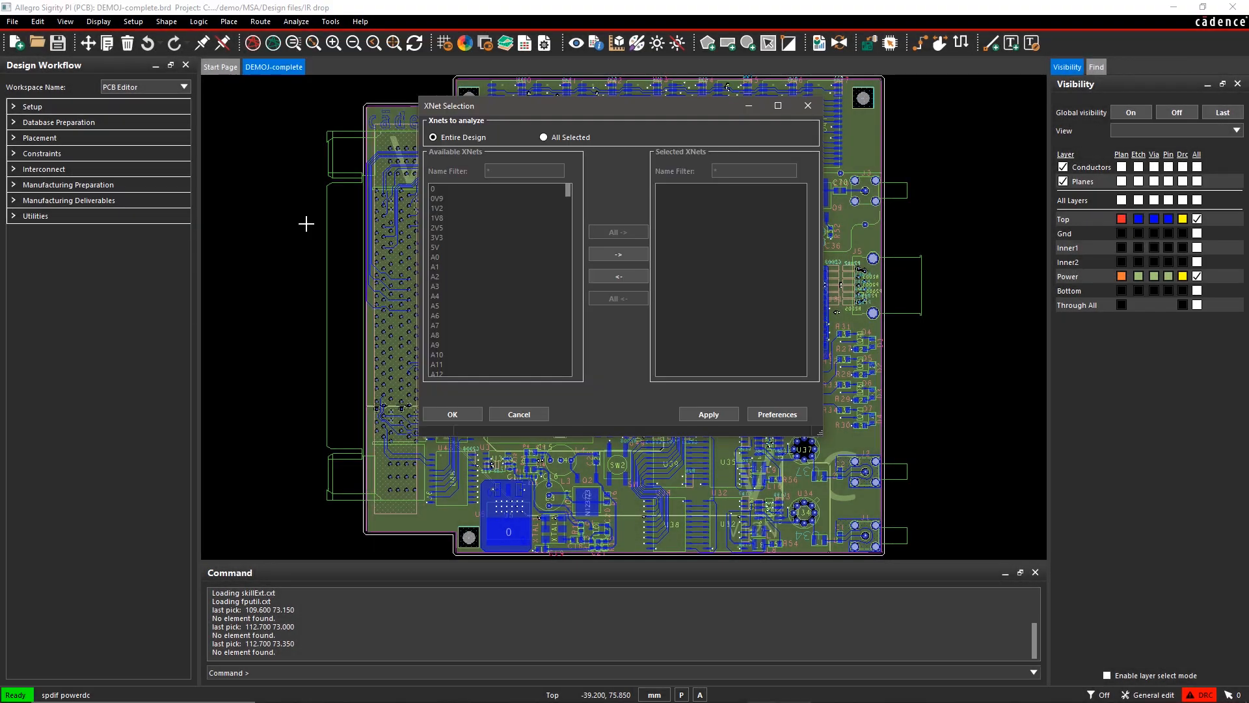
Accept the XNet selection, load the board and check its six-layer stackup materials
{"action": "left_click", "coordinate": [541, 138]}
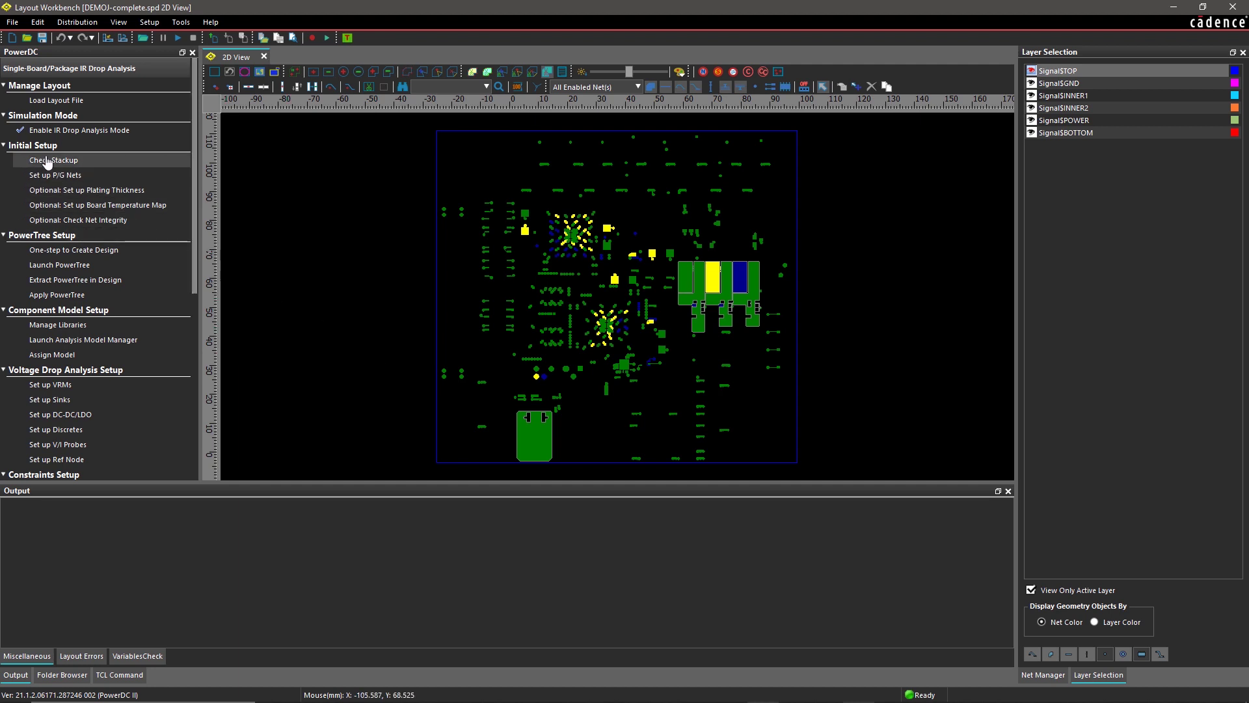
{"action": "left_click", "coordinate": [45, 159]}
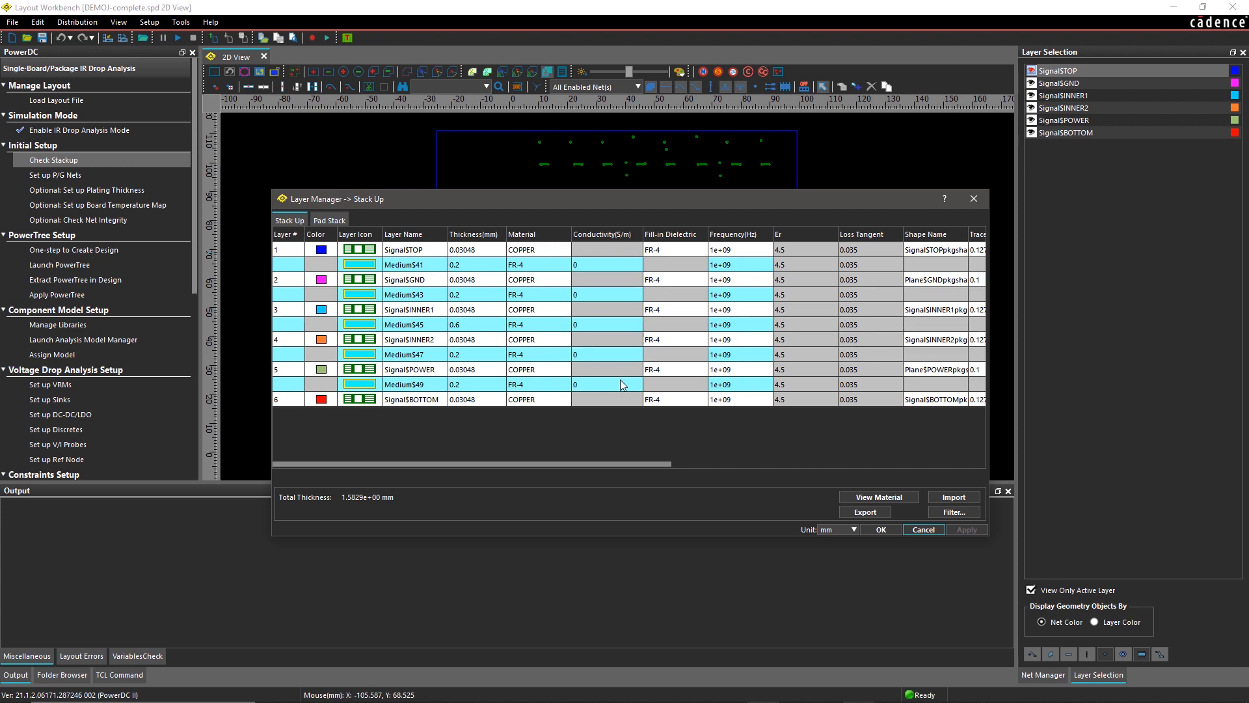
{"action": "mouse_move", "coordinate": [877, 500]}
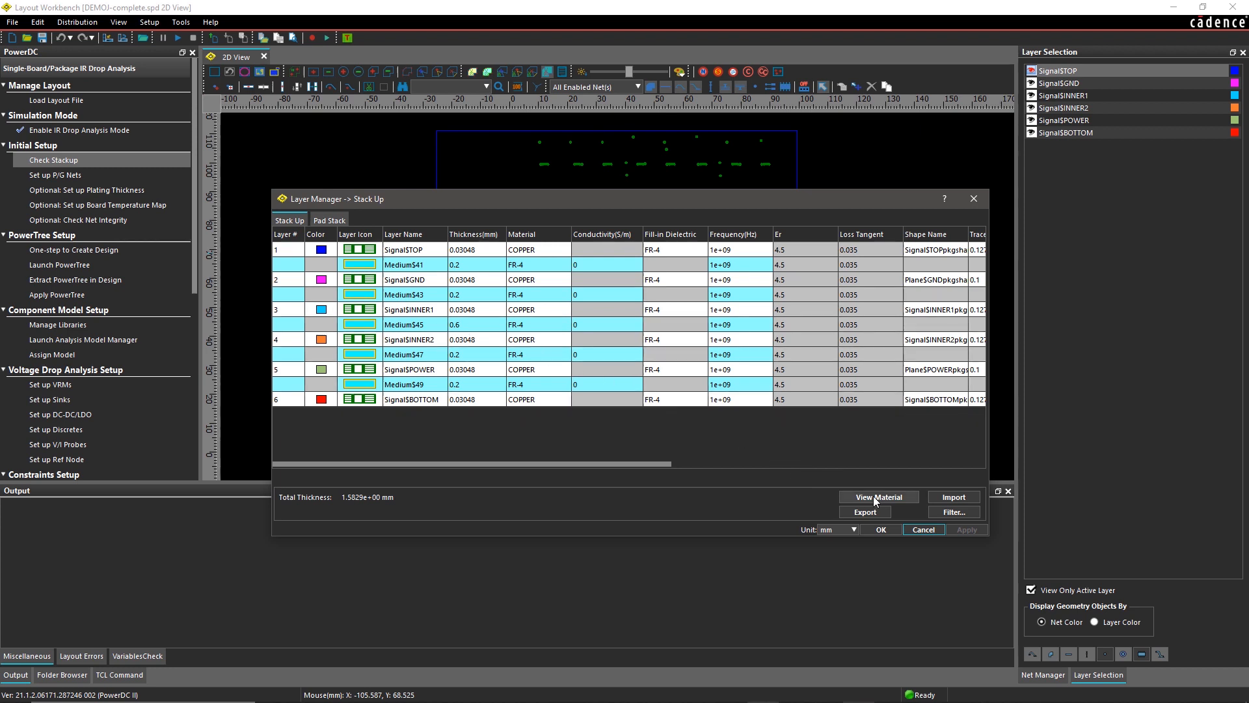
{"action": "left_click", "coordinate": [879, 497]}
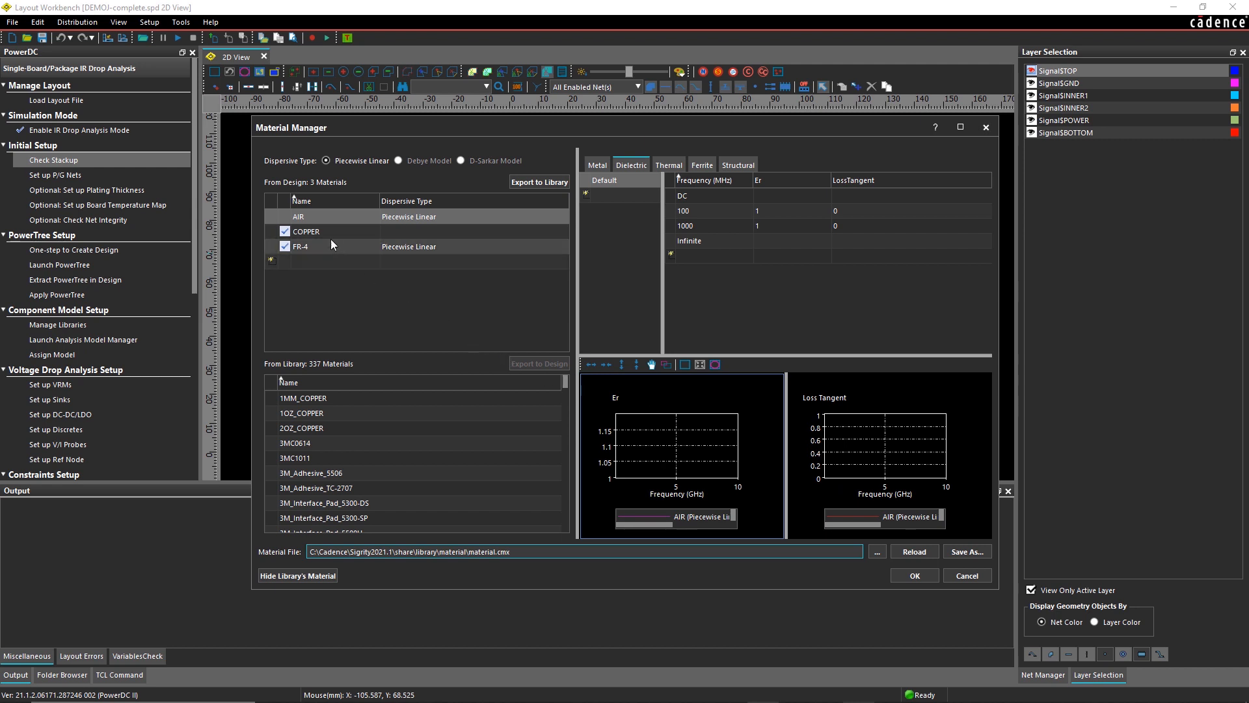
Inspect the FR-4 dielectric properties, then close the material and stackup dialogs
{"action": "left_click", "coordinate": [301, 247]}
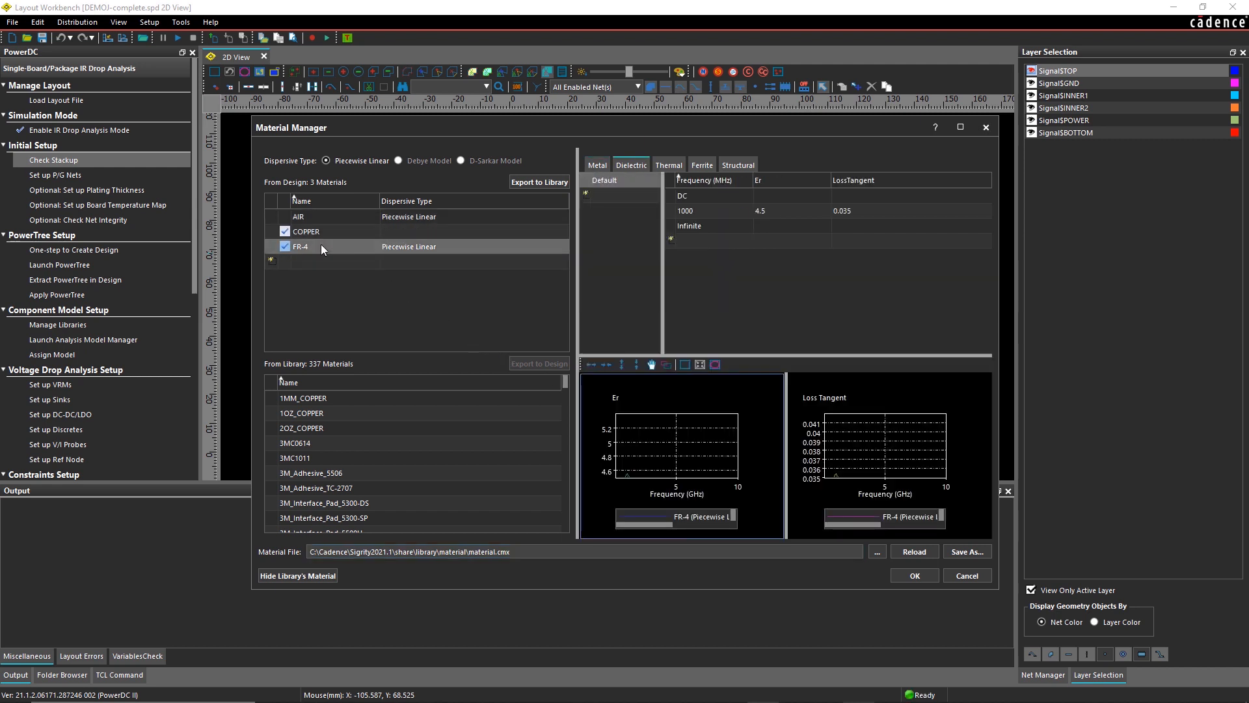
{"action": "mouse_move", "coordinate": [406, 306]}
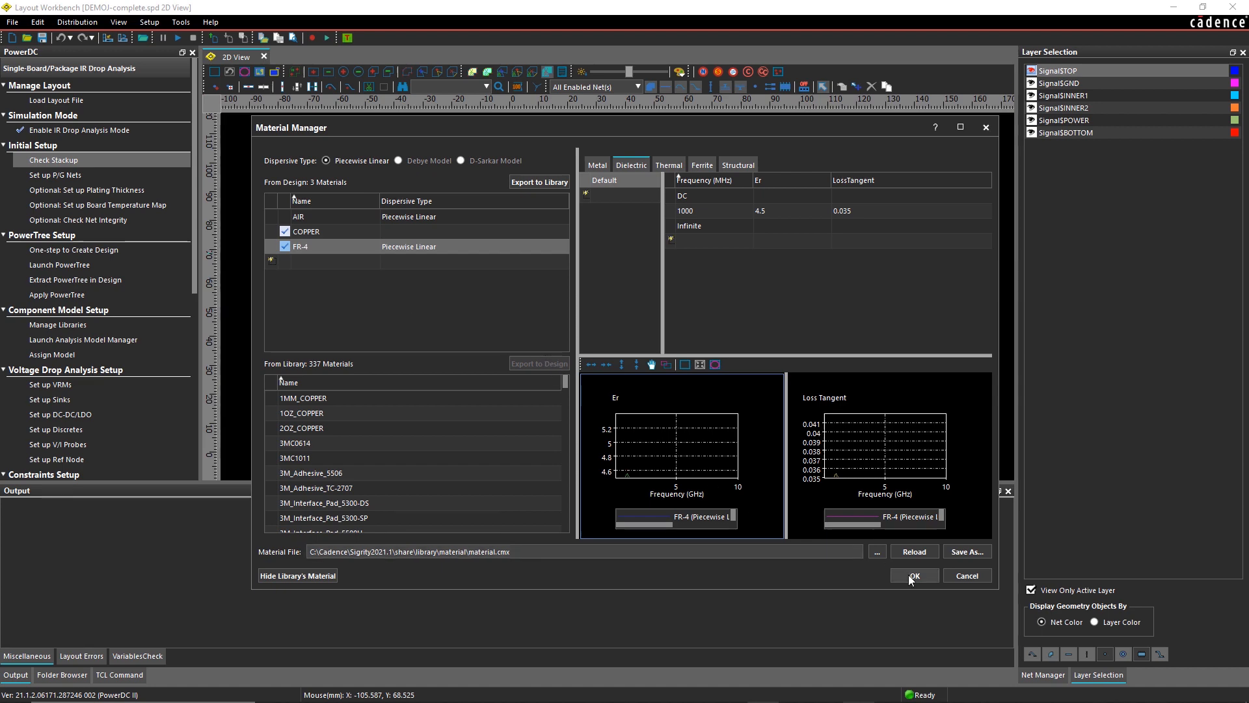
{"action": "left_click", "coordinate": [913, 575]}
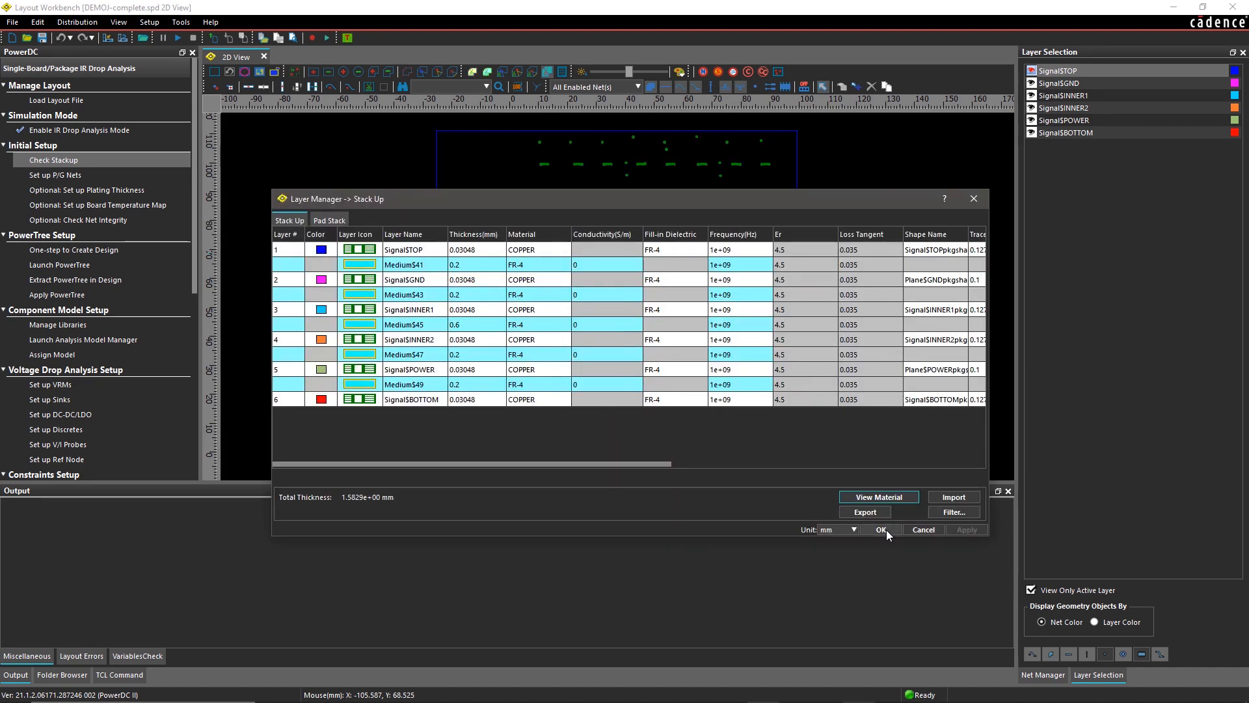
{"action": "left_click", "coordinate": [879, 528]}
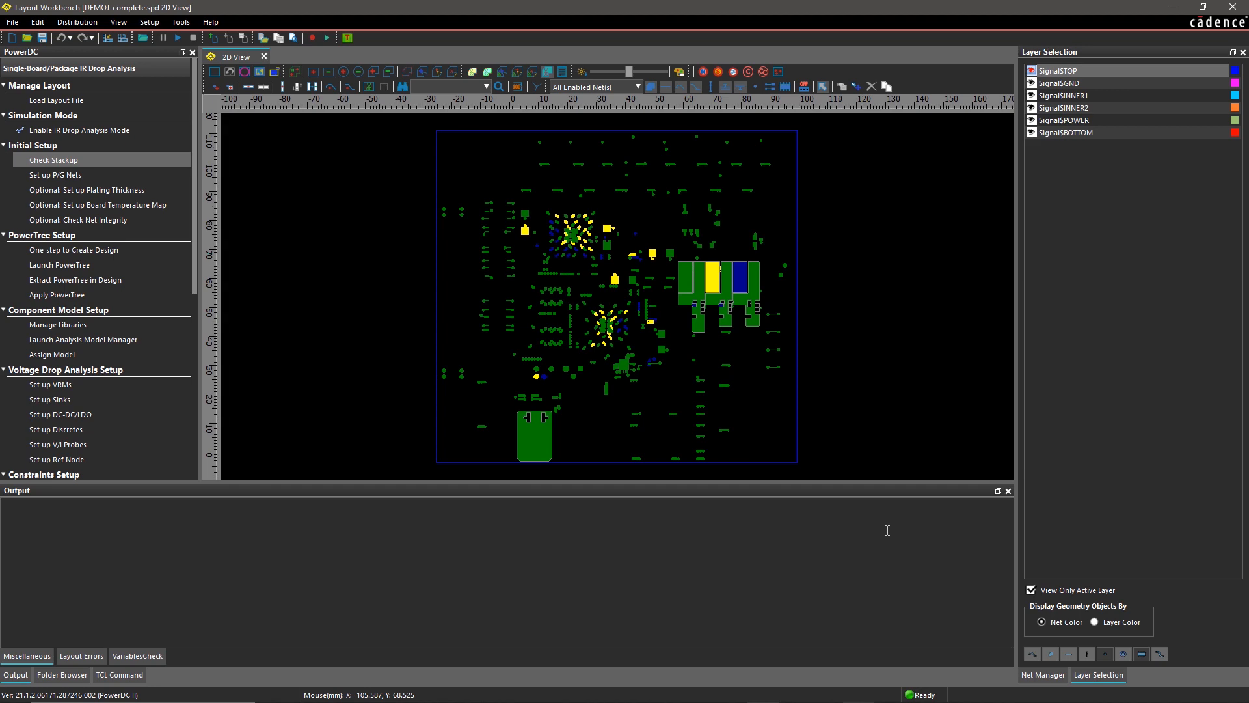
List the power/ground nets and start the guided VRM creation wizard
{"action": "left_click", "coordinate": [1044, 674]}
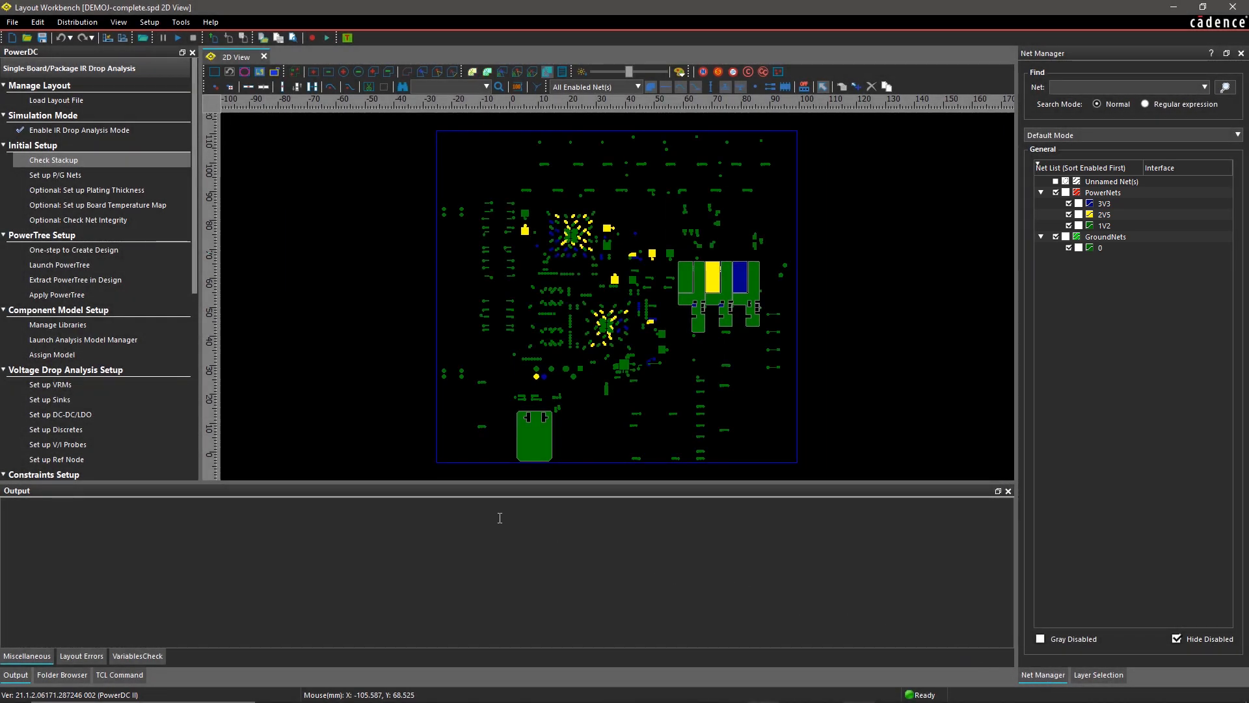
{"action": "left_click", "coordinate": [47, 384]}
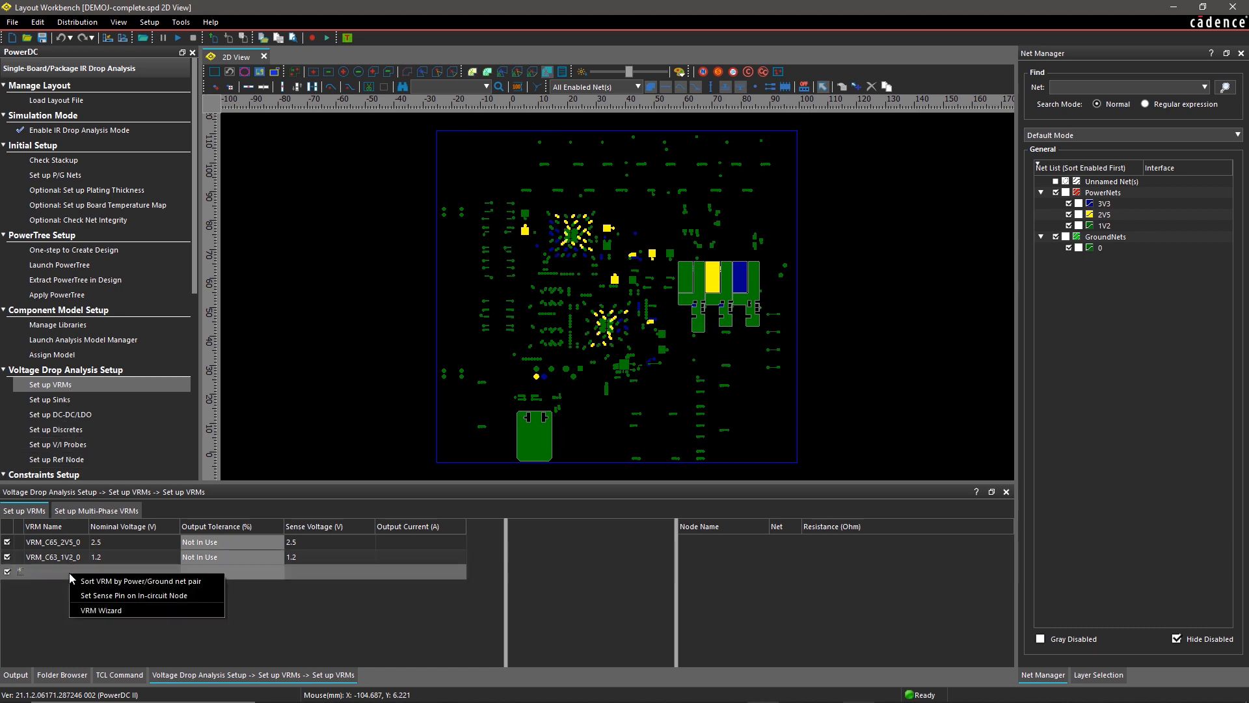
{"action": "left_click", "coordinate": [104, 609]}
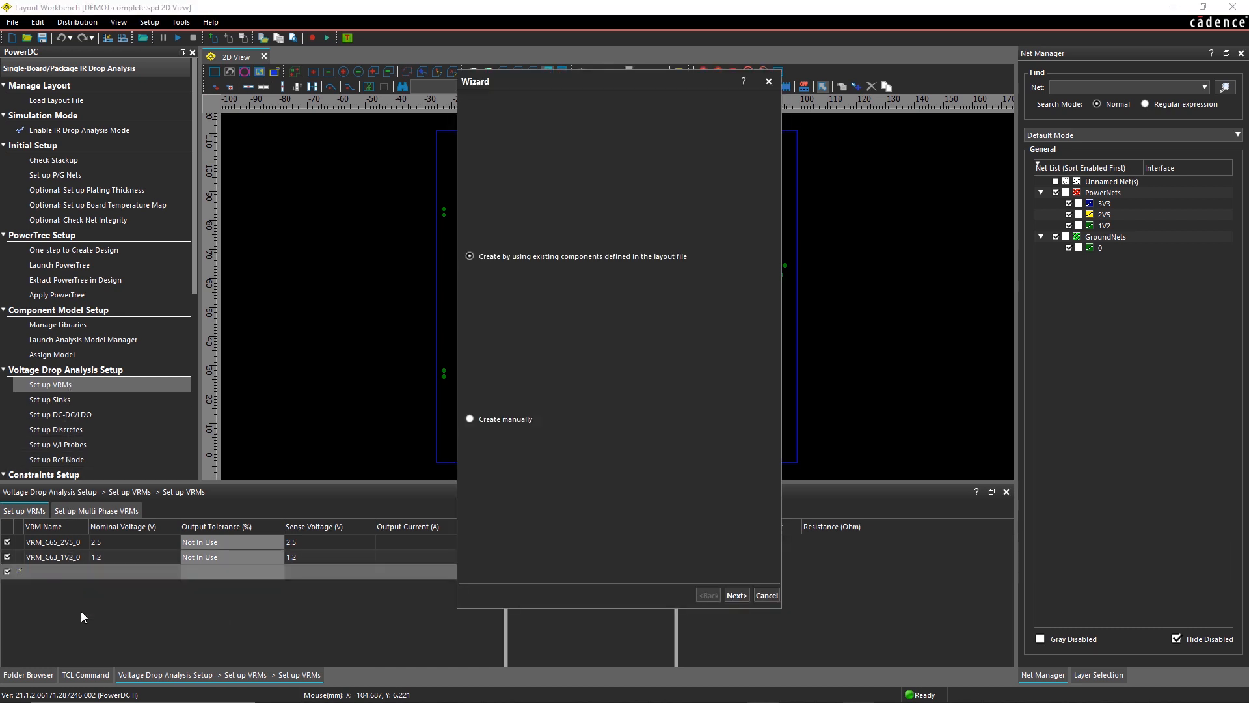
Add VRM_C67_3V3_0 at 3.3 V alongside the 2.5 V and 1.2 V VRMs, without net-voltage nominals
{"action": "left_click", "coordinate": [736, 595]}
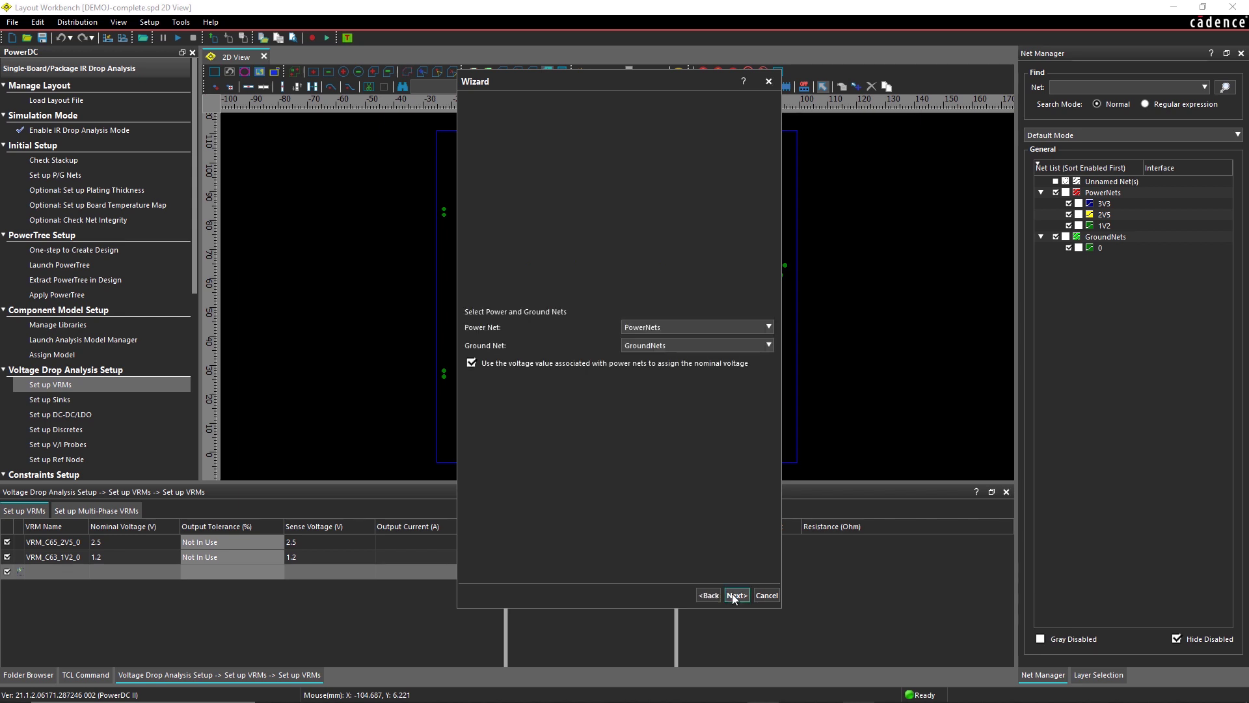
{"action": "left_click", "coordinate": [470, 363]}
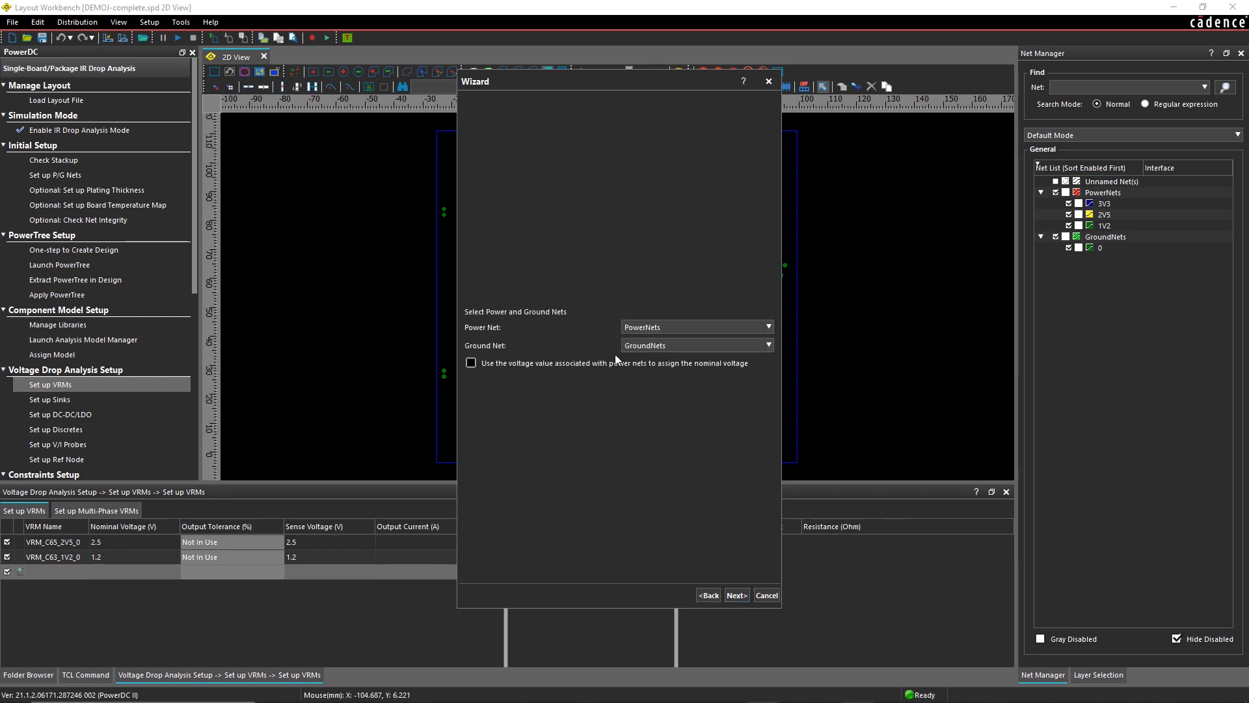
{"action": "left_click", "coordinate": [768, 345]}
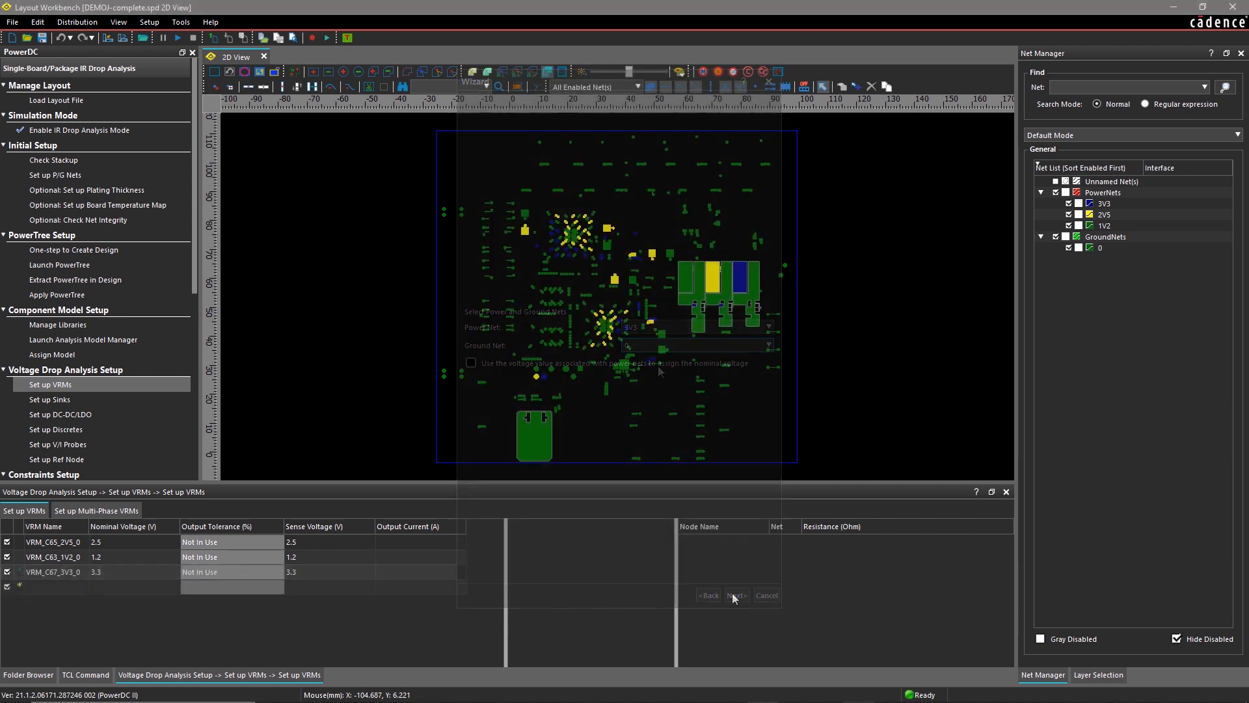
{"action": "left_click", "coordinate": [736, 595]}
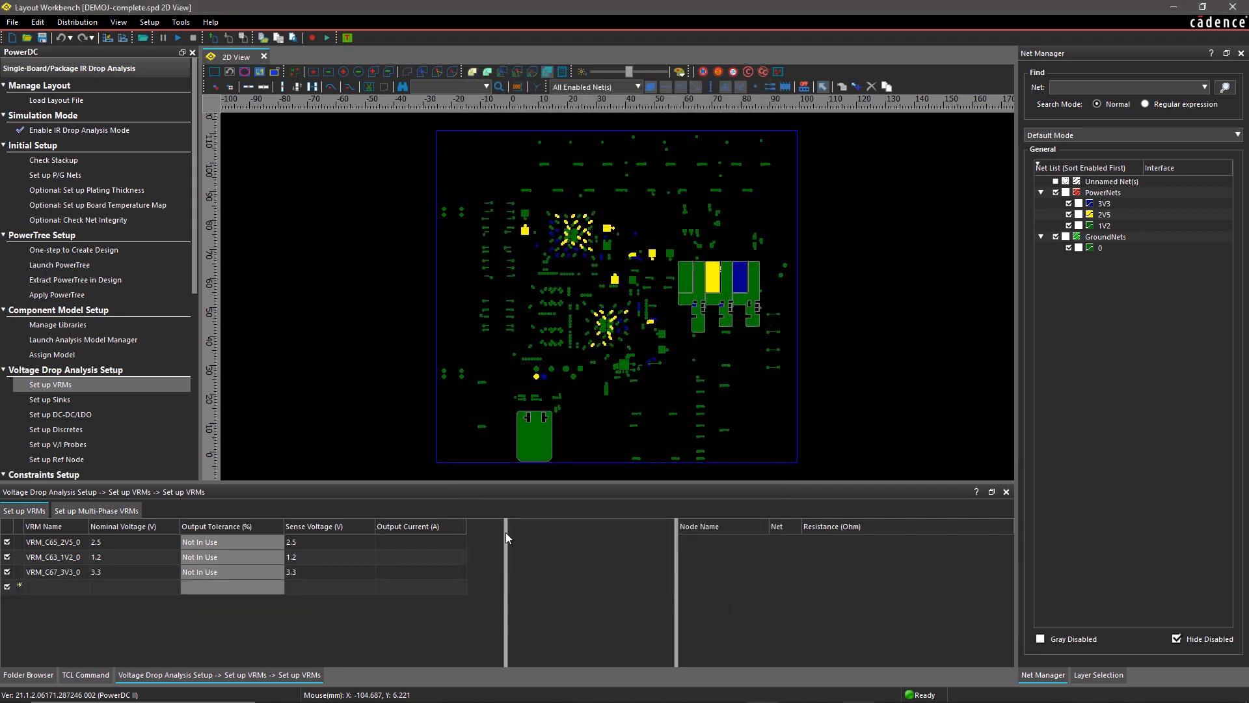
Use the SINK Wizard to add the remaining U1/U2 sinks on the 1.2 V, 2.5 V and 3.3 V nets
{"action": "left_click", "coordinate": [49, 400]}
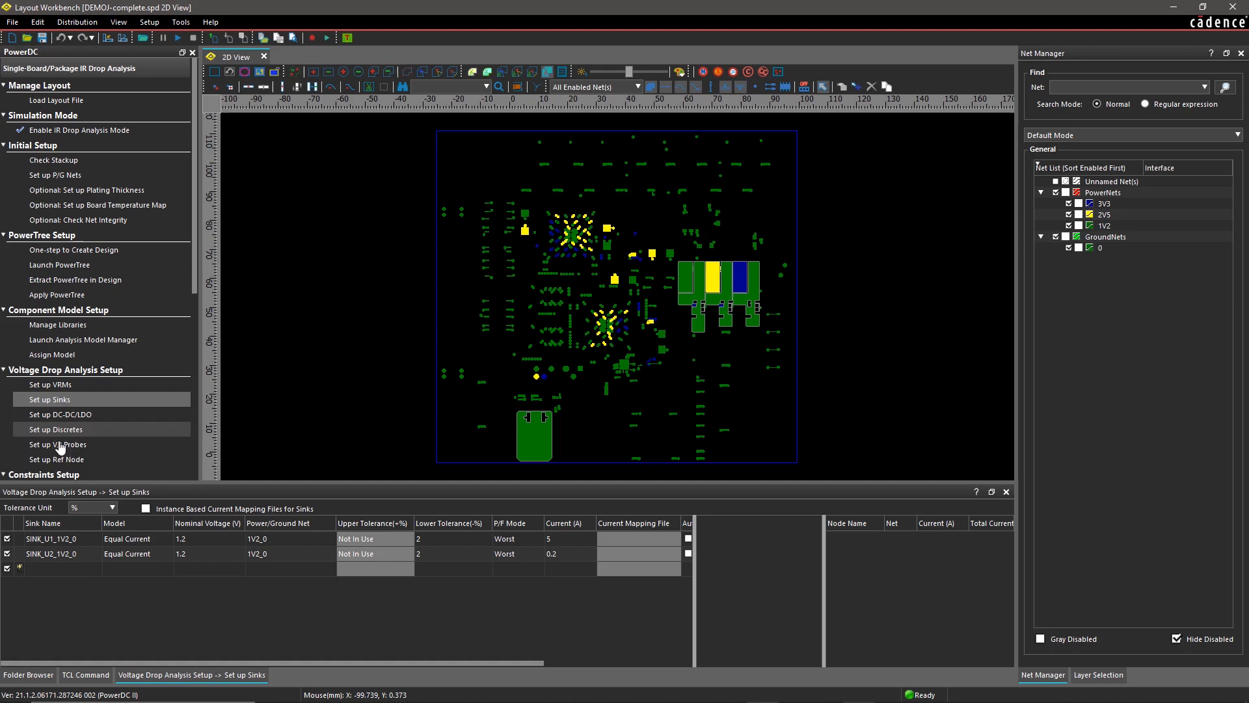
{"action": "left_click", "coordinate": [21, 569]}
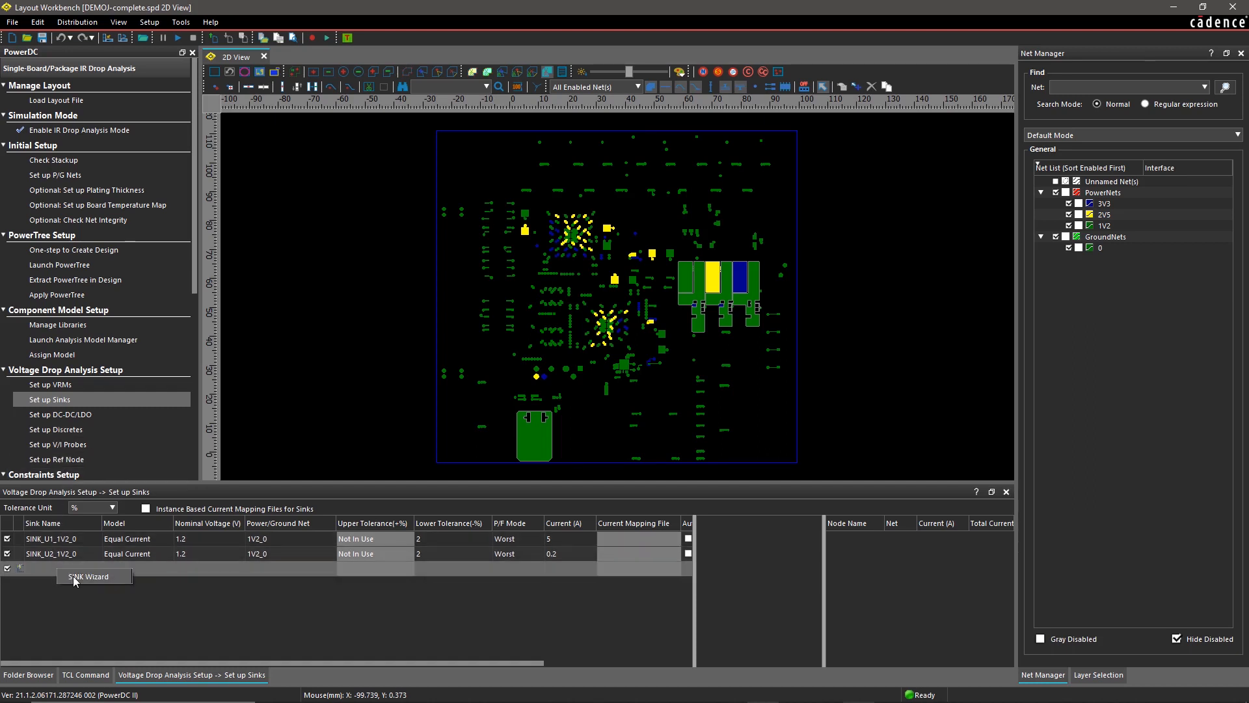
{"action": "left_click", "coordinate": [93, 575]}
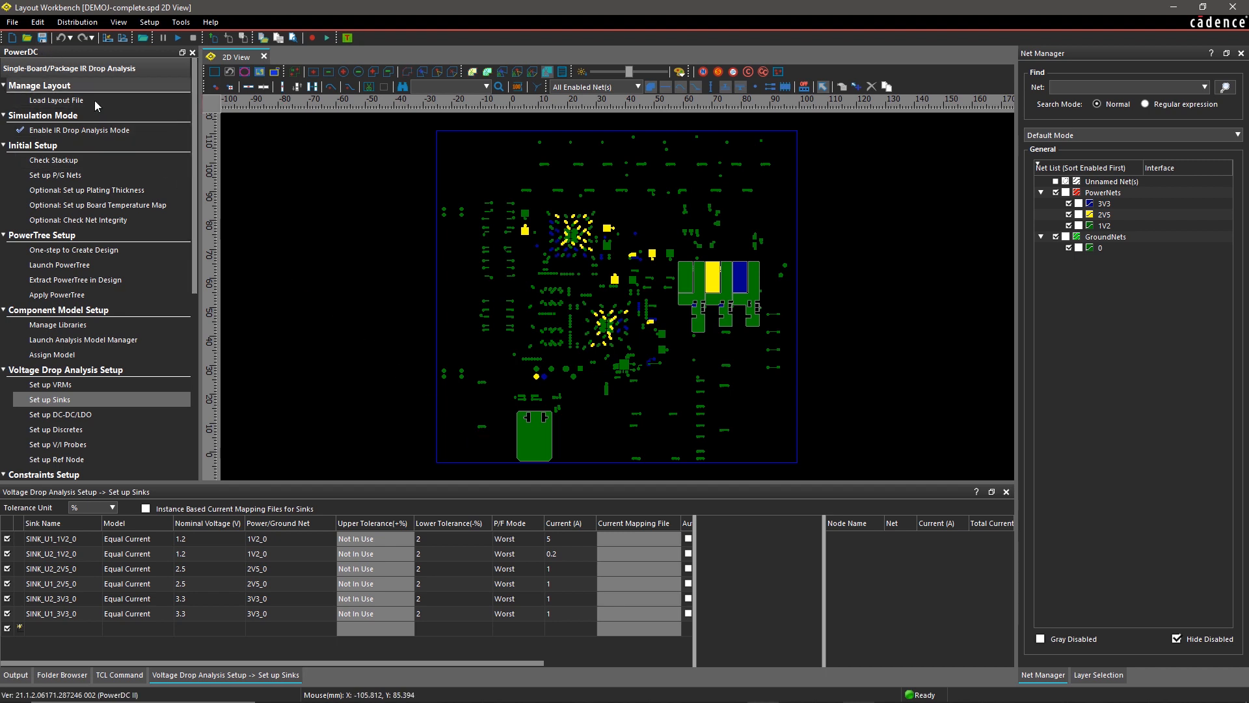
{"action": "scroll", "scroll_direction": "down", "scroll_amount": 3}
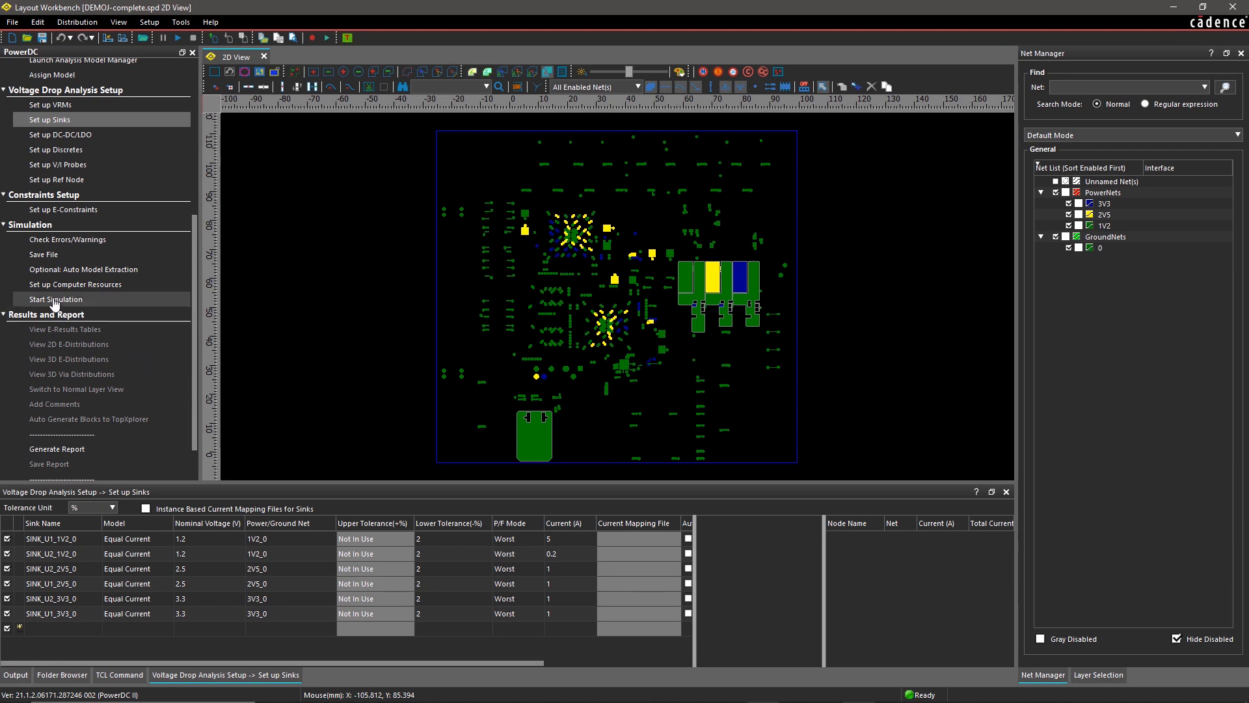
Run the IR drop simulation and show the sink voltage results table
{"action": "left_click", "coordinate": [54, 299]}
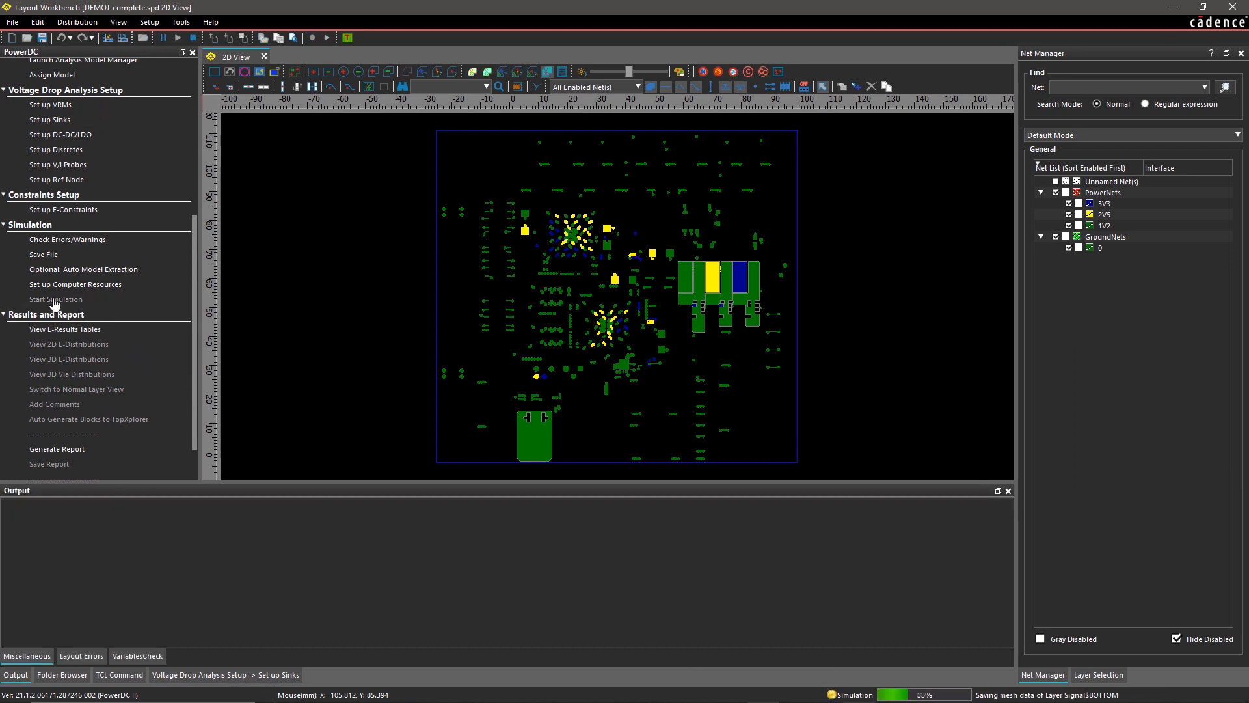
{"action": "left_click", "coordinate": [54, 300]}
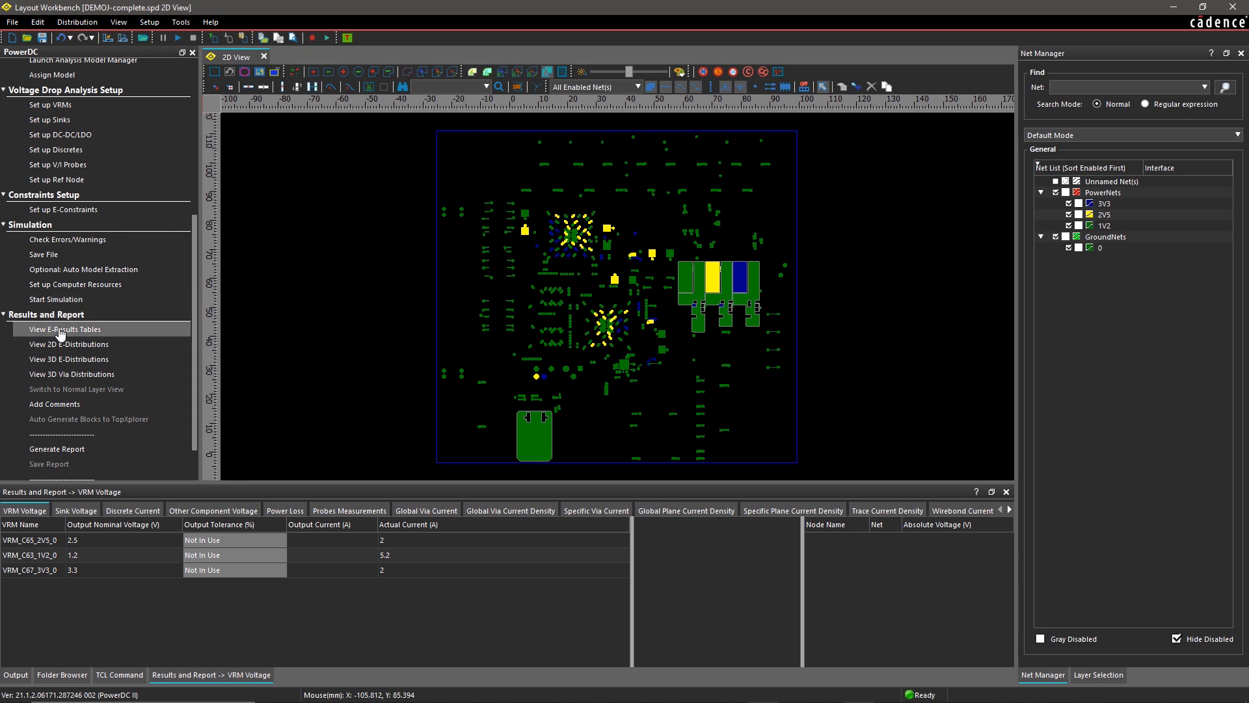
{"action": "left_click", "coordinate": [76, 510]}
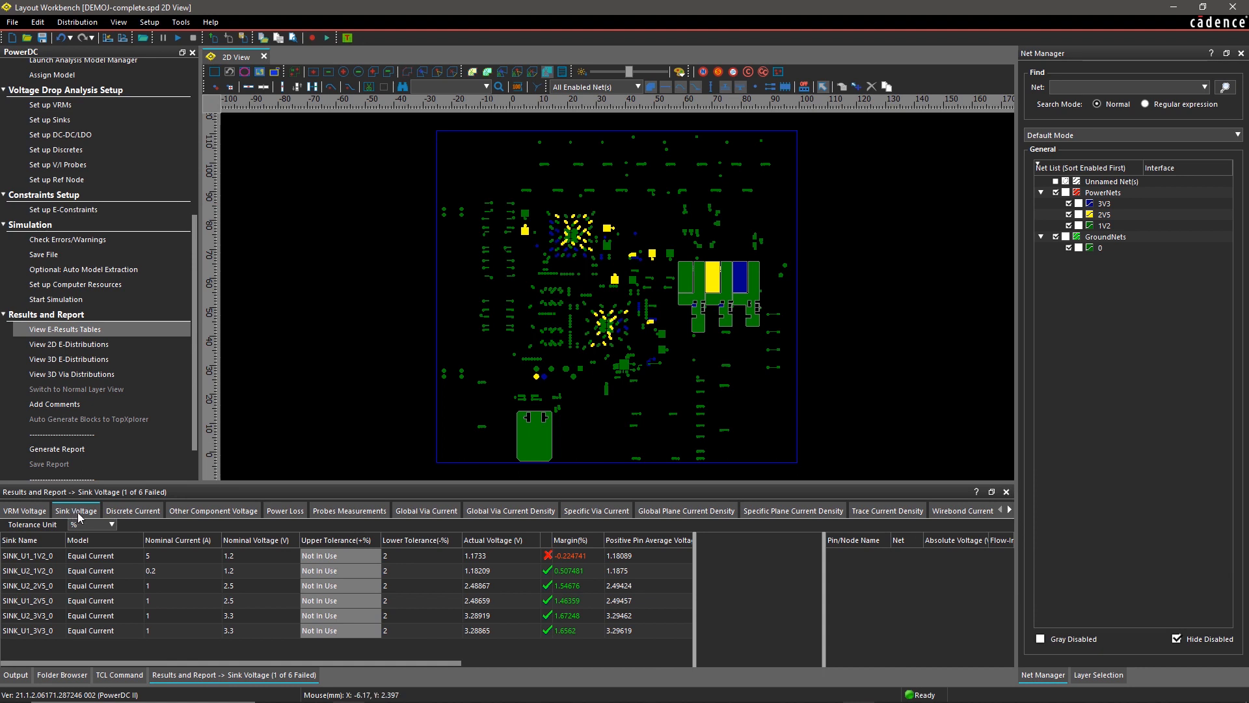
Expand the failing SINK_U1_1V2_0 positive pin node voltages, then view the power loss breakdown
{"action": "left_click", "coordinate": [26, 554]}
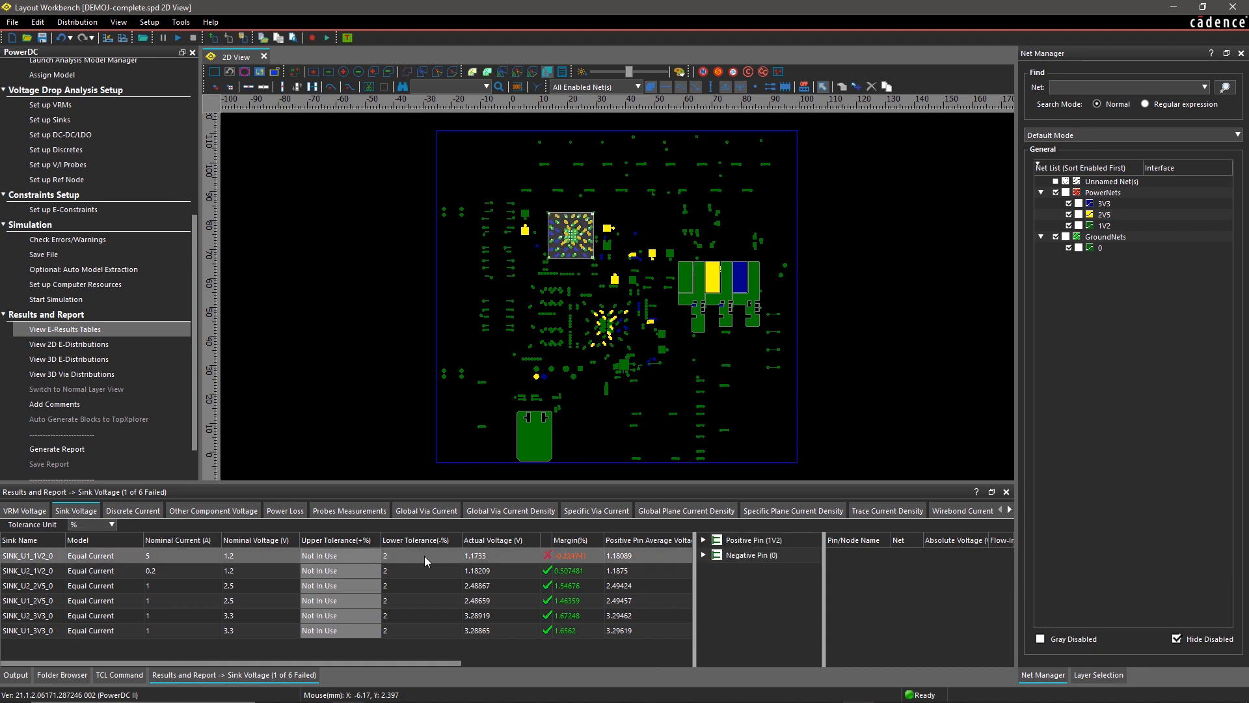
{"action": "left_click", "coordinate": [703, 539]}
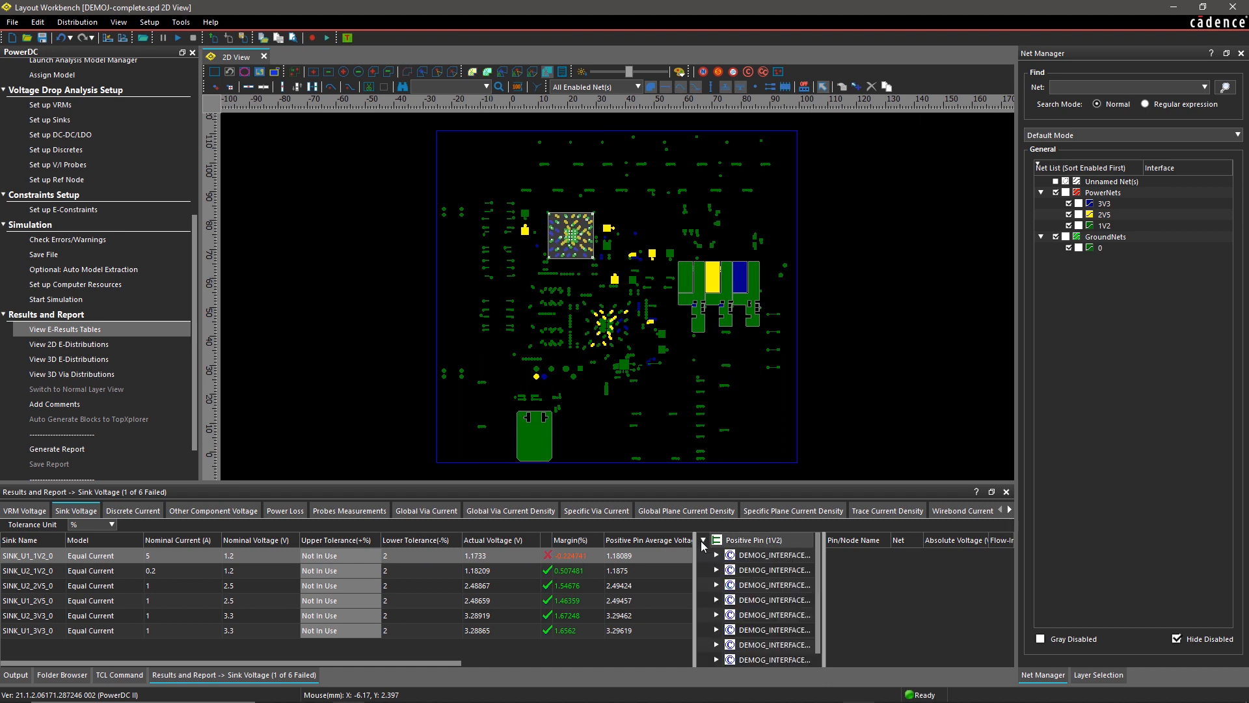
{"action": "left_click", "coordinate": [715, 554]}
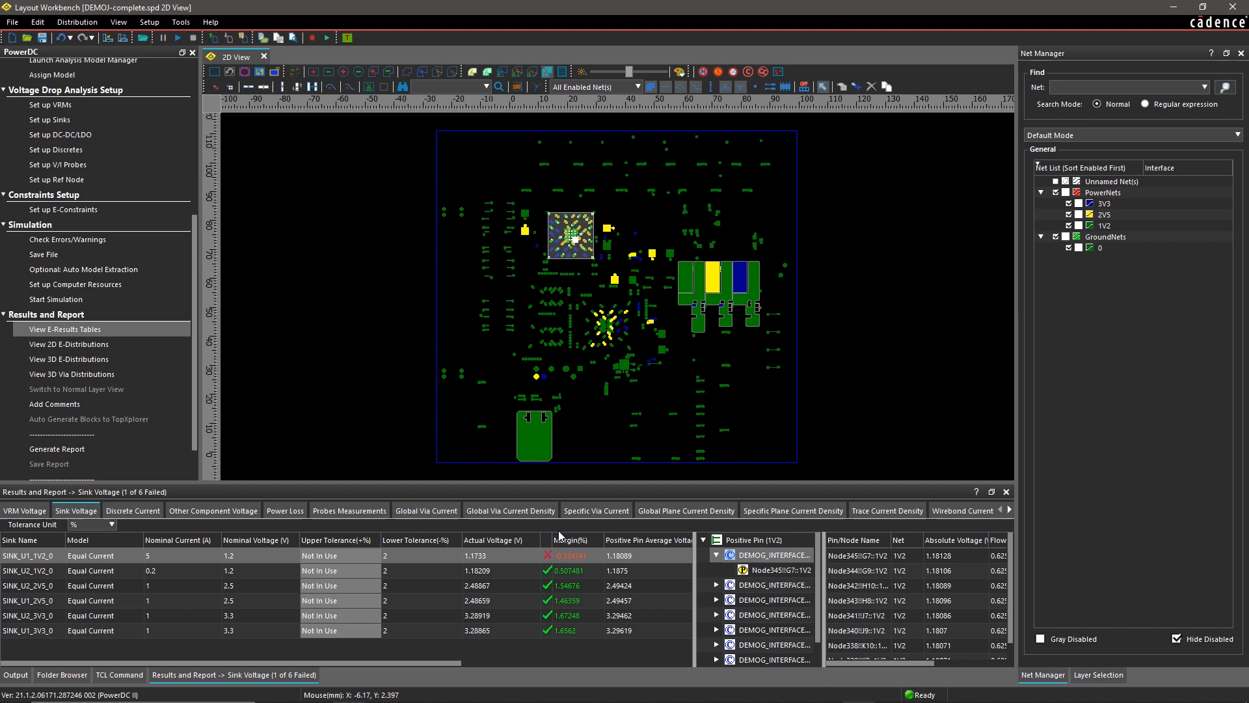
{"action": "left_click", "coordinate": [285, 511]}
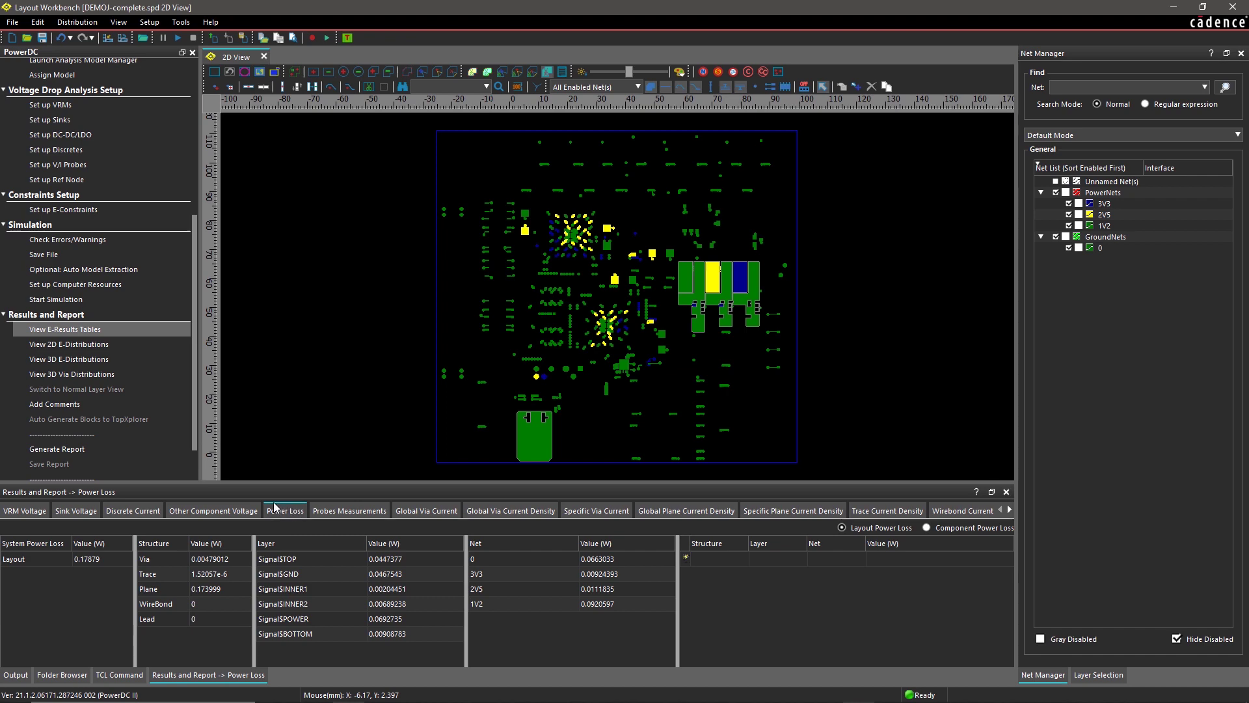
Display the 2D IR drop distribution for the SignalSPOWER layer (about 0.65–15.7 mV)
{"action": "left_click", "coordinate": [65, 343]}
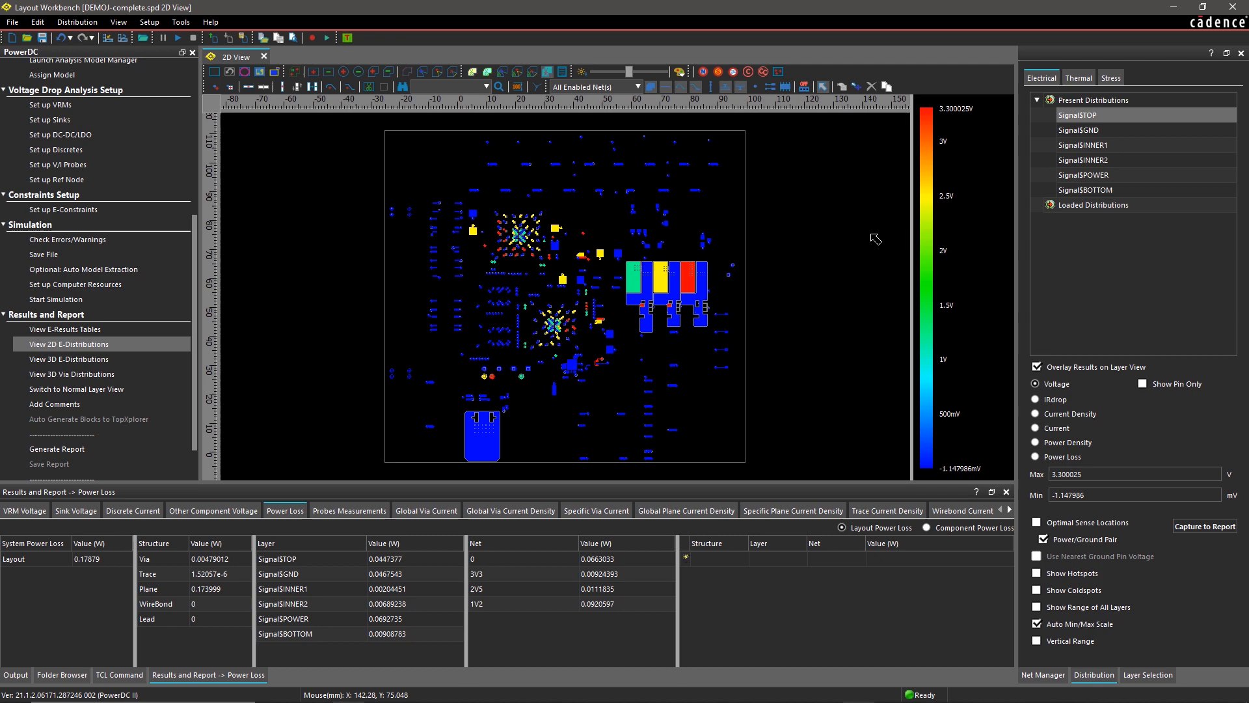
{"action": "left_click", "coordinate": [1083, 174]}
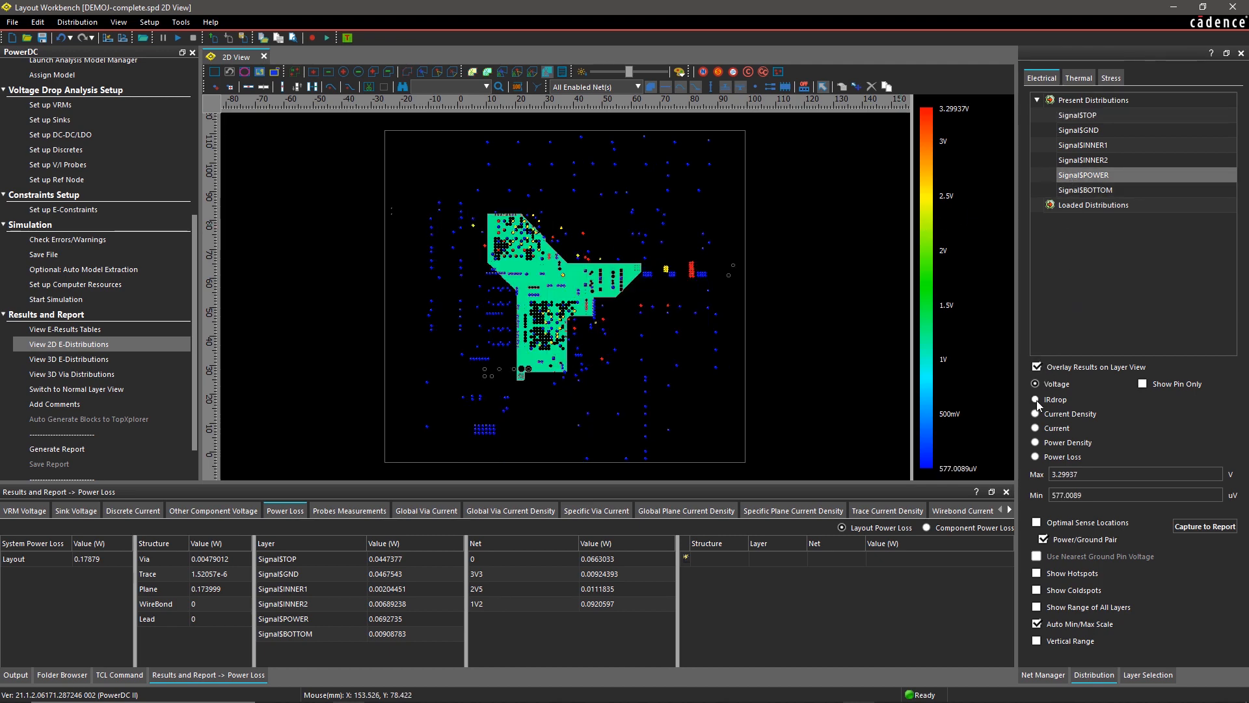
{"action": "left_click", "coordinate": [1036, 399]}
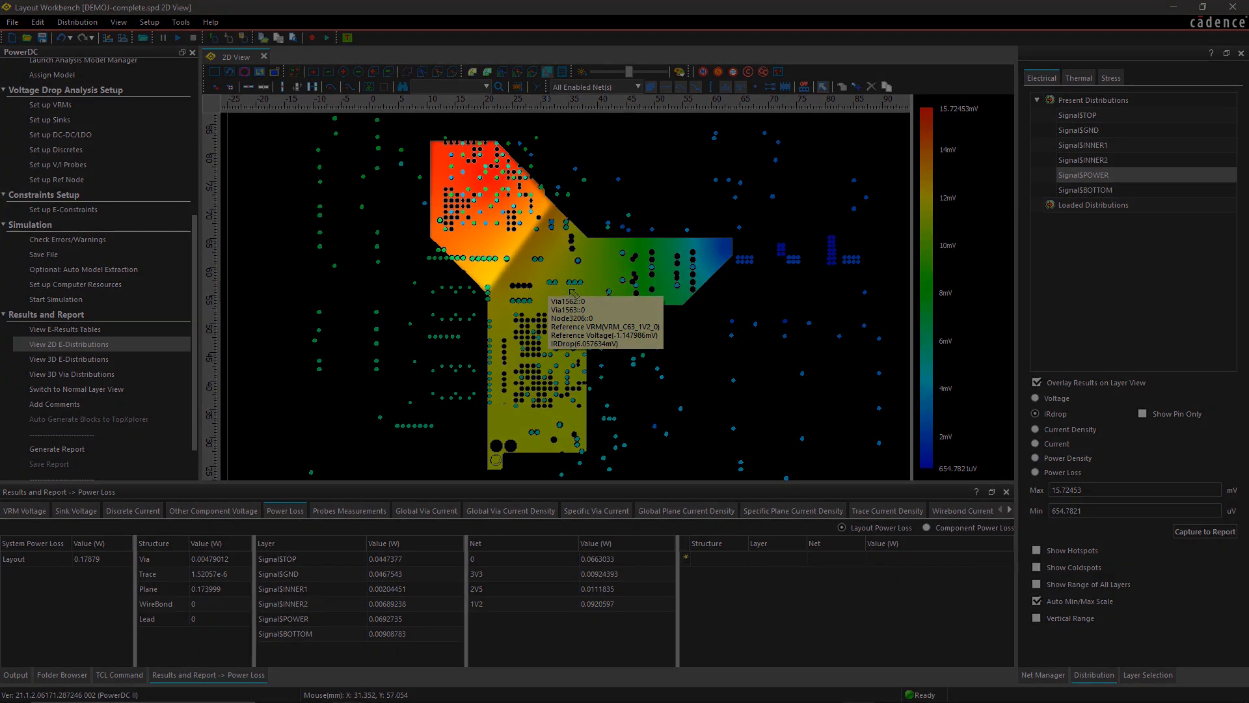
{"action": "mouse_move", "coordinate": [622, 322]}
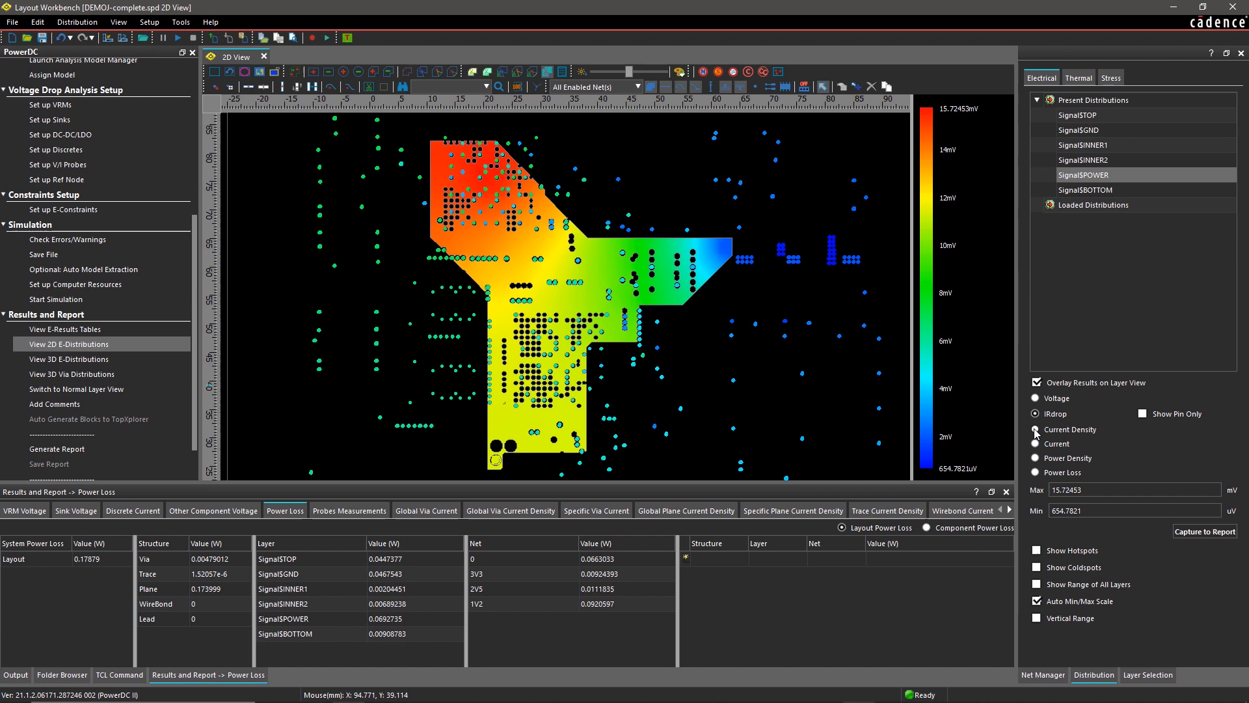
Switch the SignalSPOWER map to current density (~72.5 A/mm²), then power density (~0.092 W/mm³)
{"action": "left_click", "coordinate": [1036, 430]}
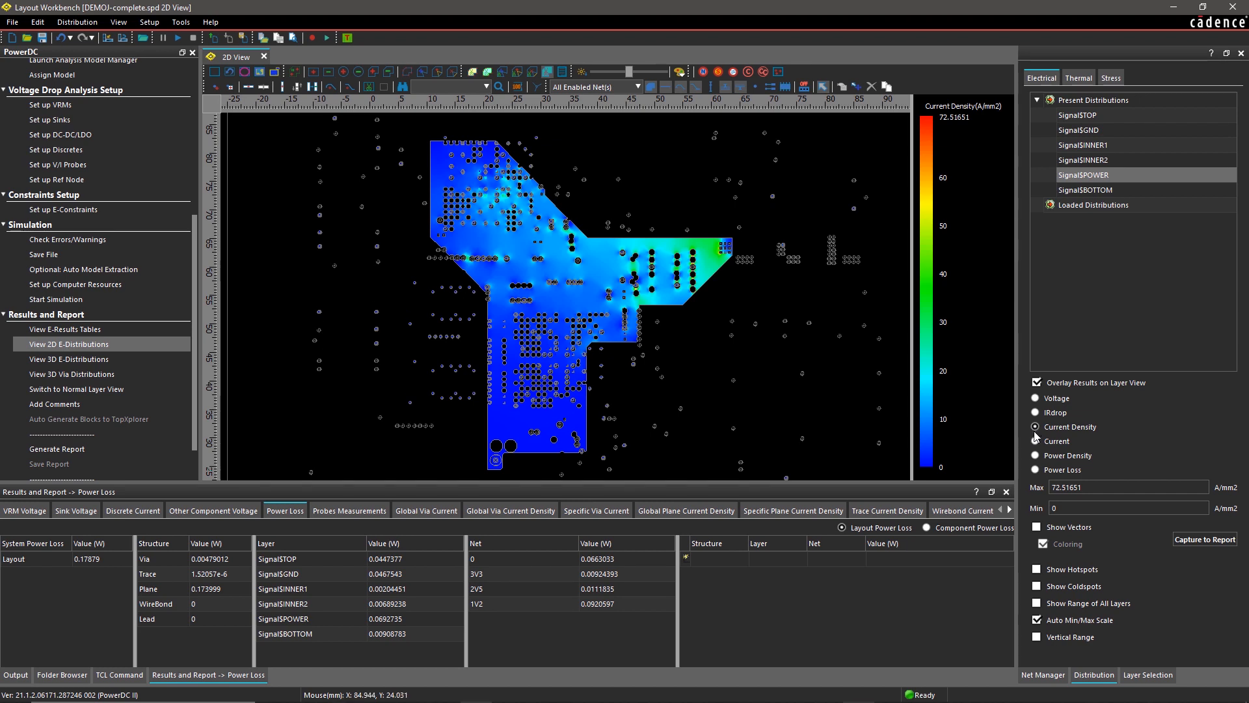
{"action": "left_click", "coordinate": [1036, 455]}
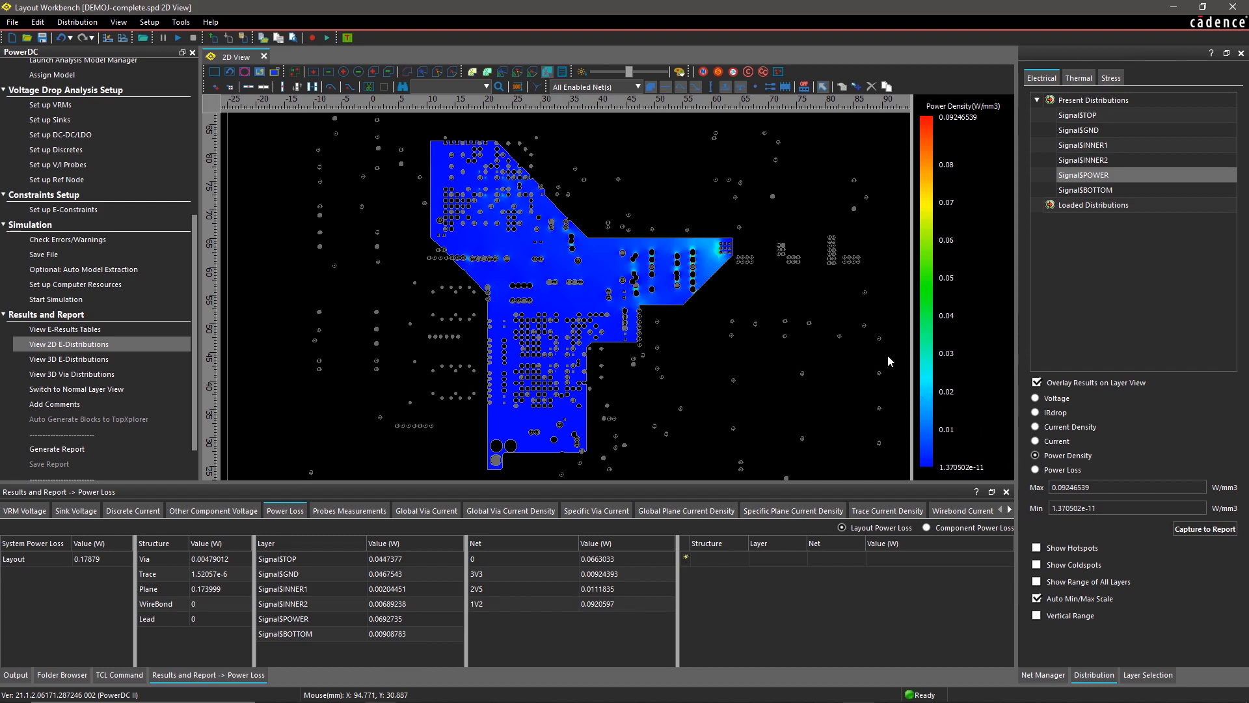
{"action": "mouse_move", "coordinate": [717, 259]}
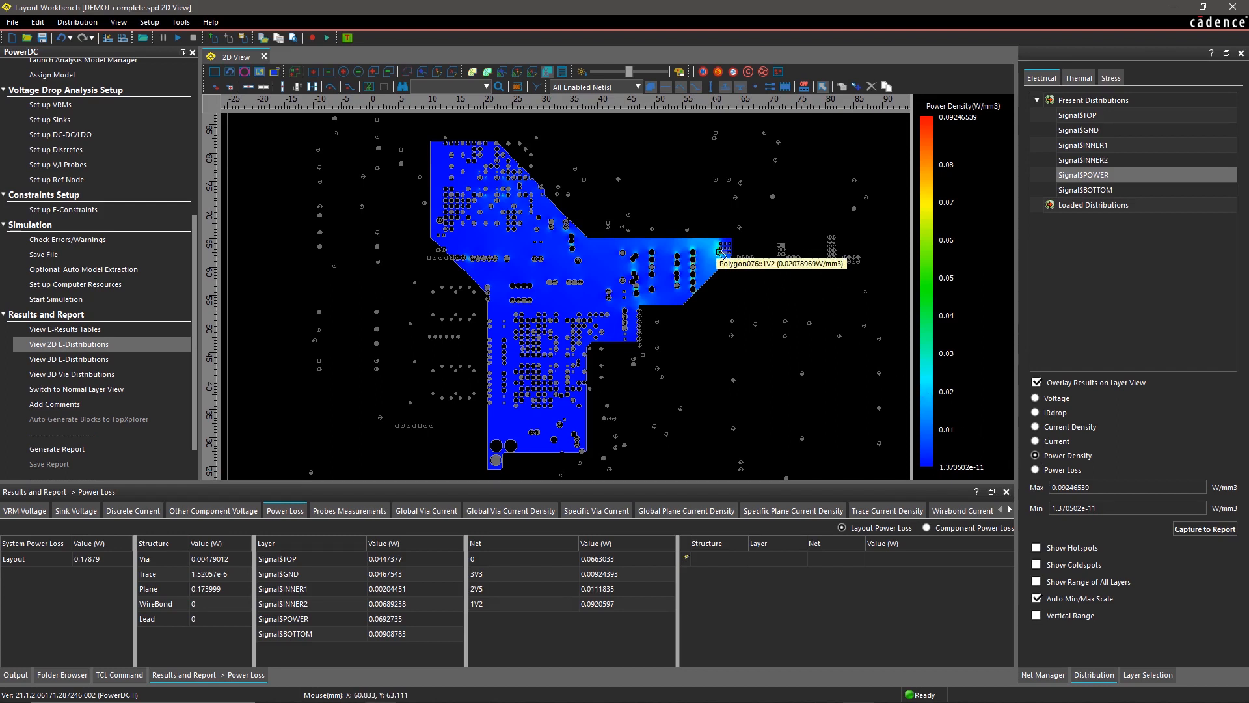